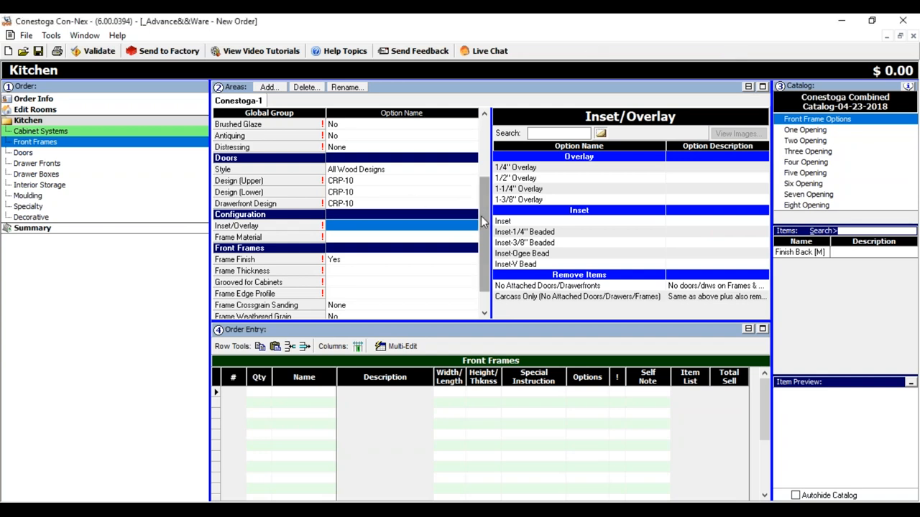
Scroll the Front Frames options grid to reach the Inset/Overlay row
{"action": "scroll", "scroll_direction": "up", "scroll_amount": 3}
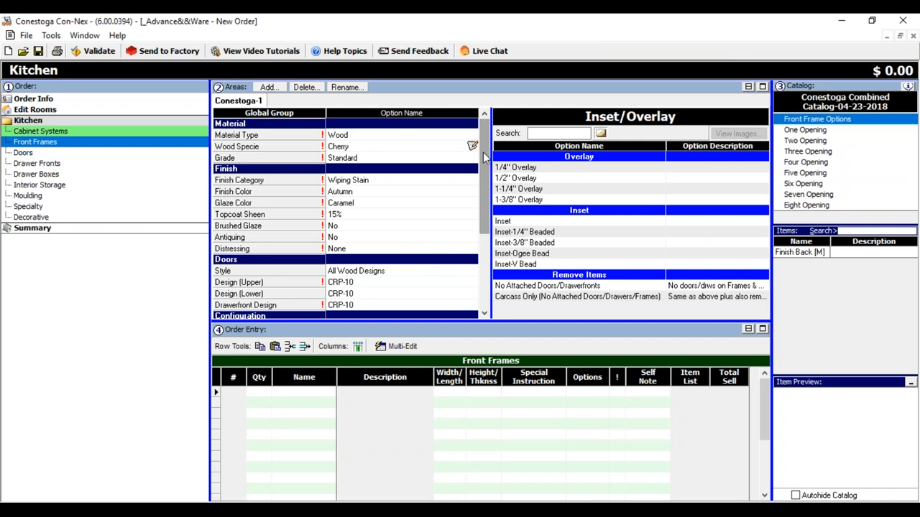
{"action": "scroll", "scroll_direction": "down", "scroll_amount": 3}
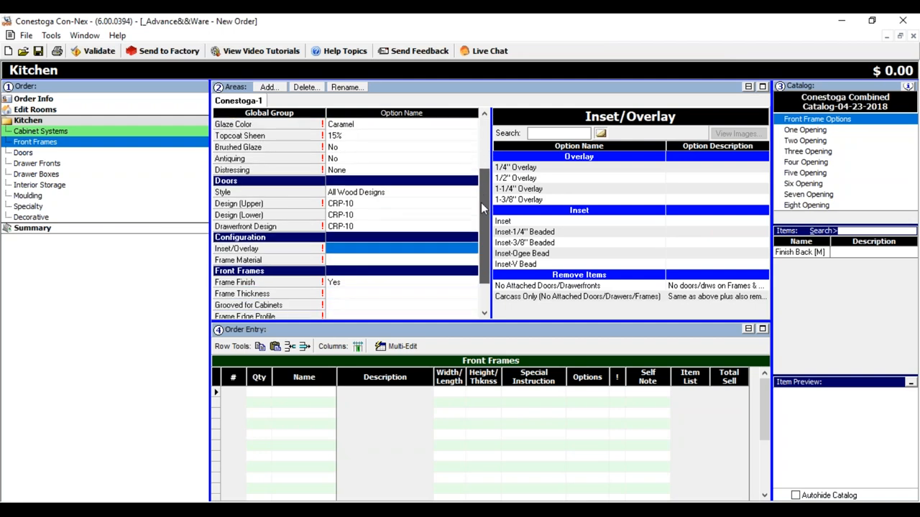
{"action": "scroll", "scroll_direction": "down", "scroll_amount": 3}
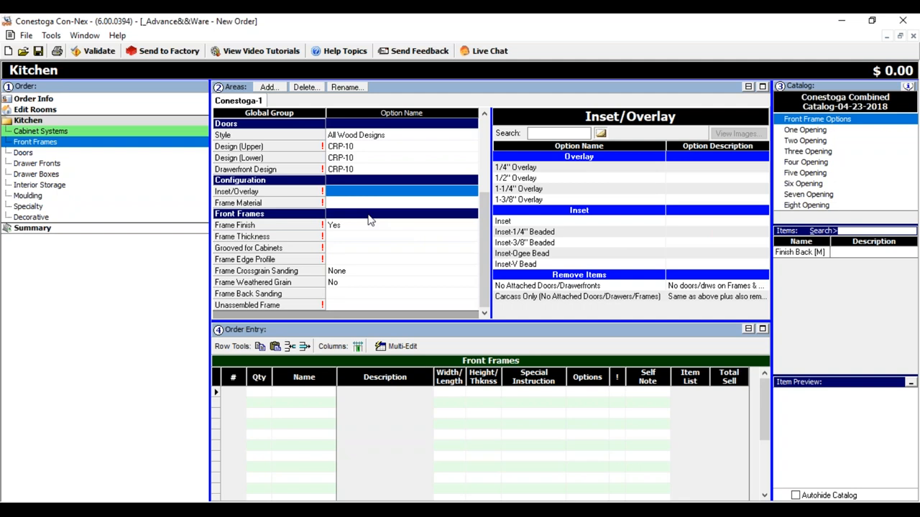
{"action": "mouse_move", "coordinate": [530, 184]}
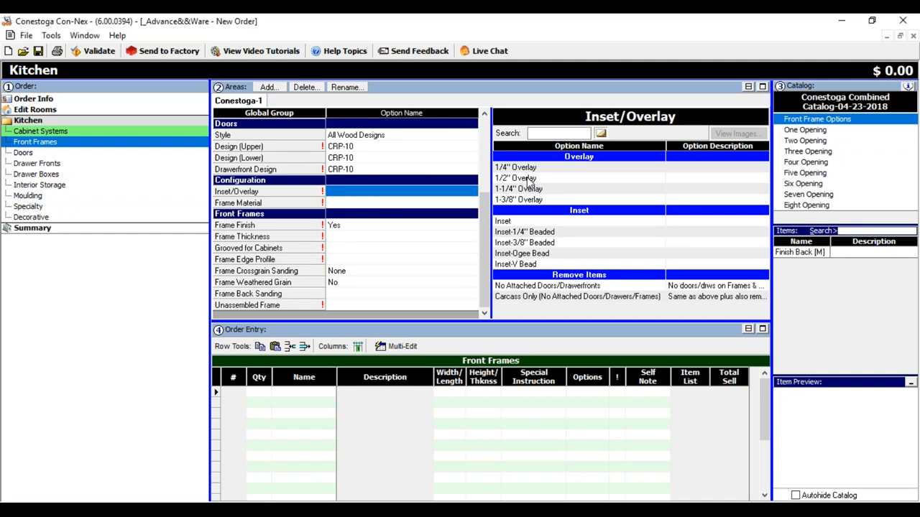
{"action": "mouse_move", "coordinate": [519, 230]}
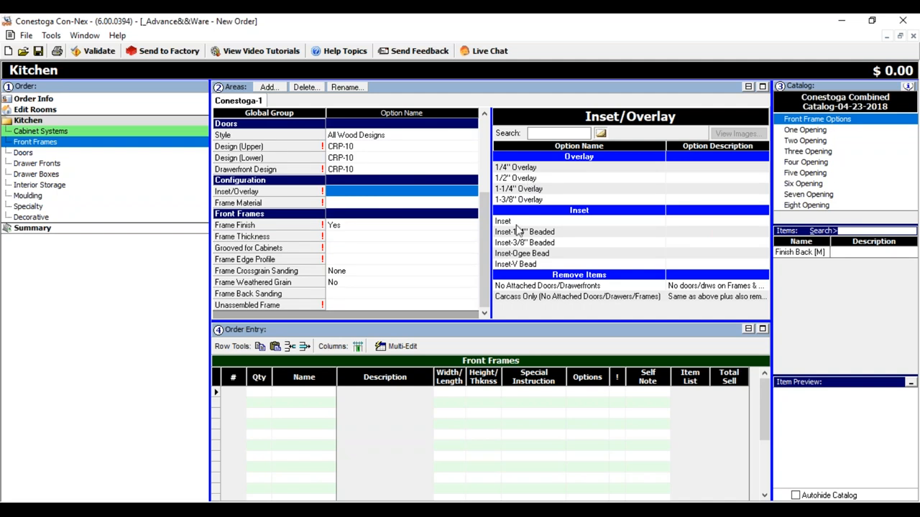
{"action": "mouse_move", "coordinate": [522, 231]}
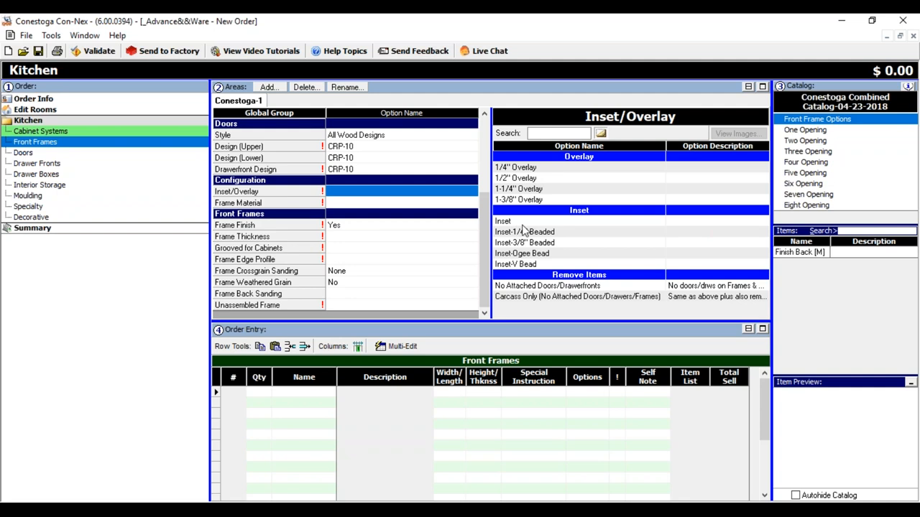
{"action": "mouse_move", "coordinate": [532, 251]}
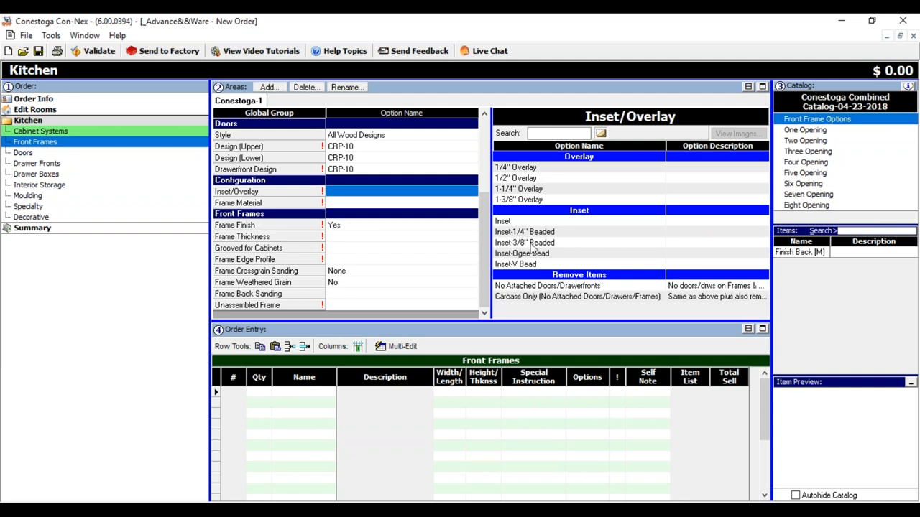
{"action": "mouse_move", "coordinate": [532, 253]}
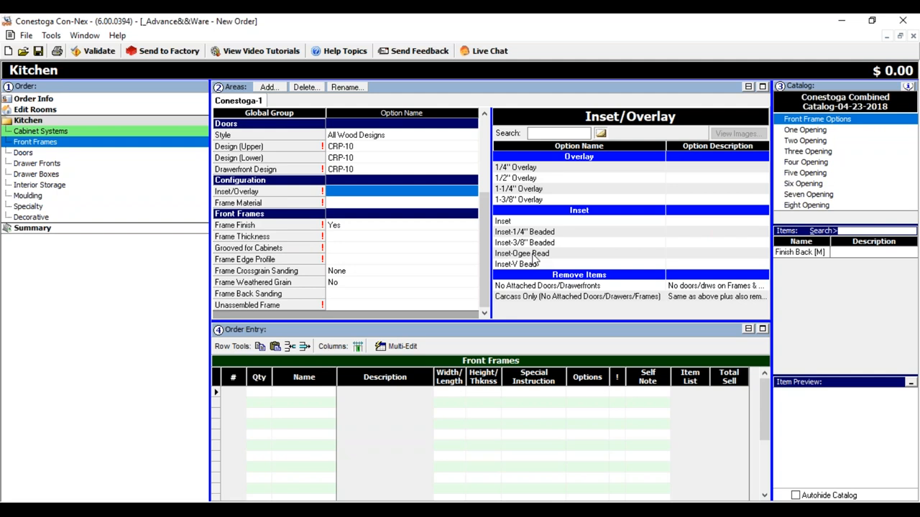
{"action": "mouse_move", "coordinate": [463, 260]}
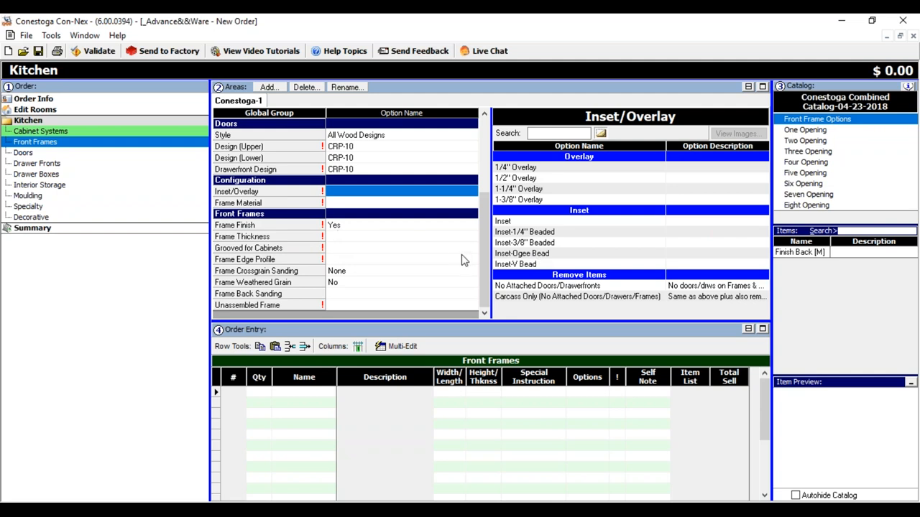
{"action": "mouse_move", "coordinate": [541, 293]}
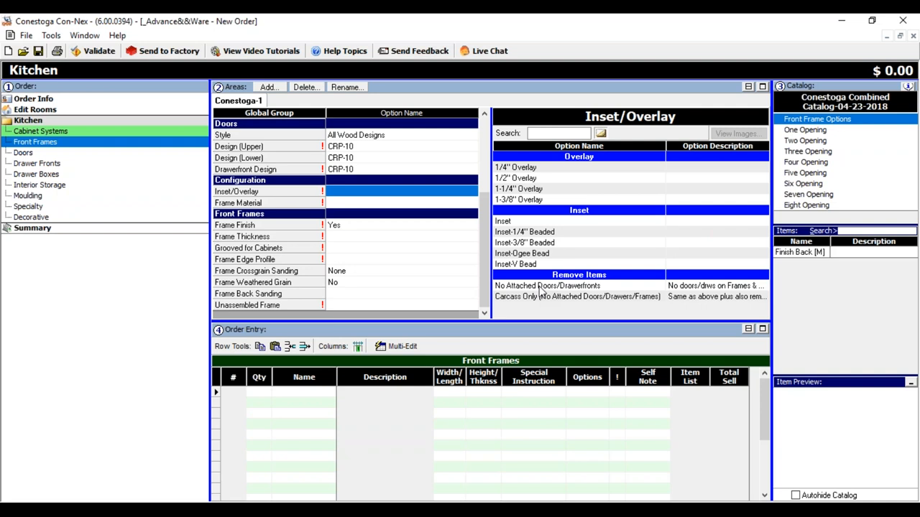
{"action": "mouse_move", "coordinate": [521, 231]}
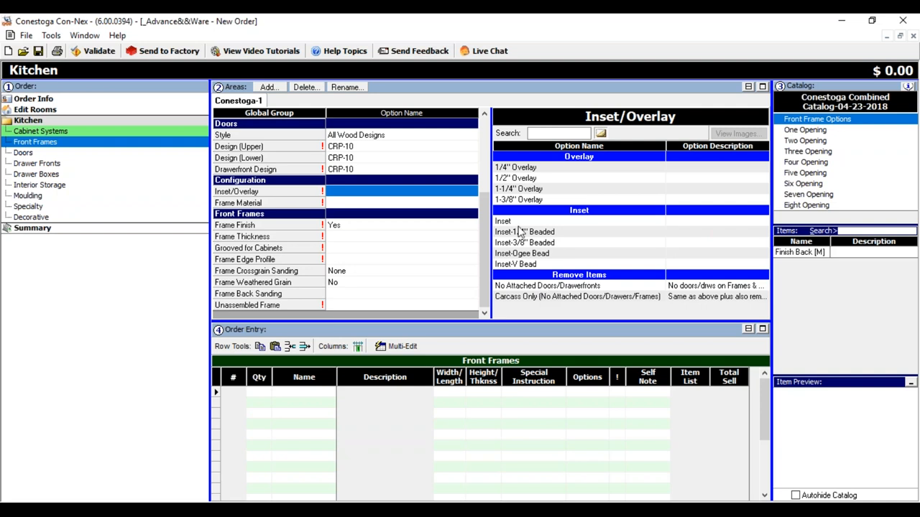
{"action": "mouse_move", "coordinate": [516, 195]}
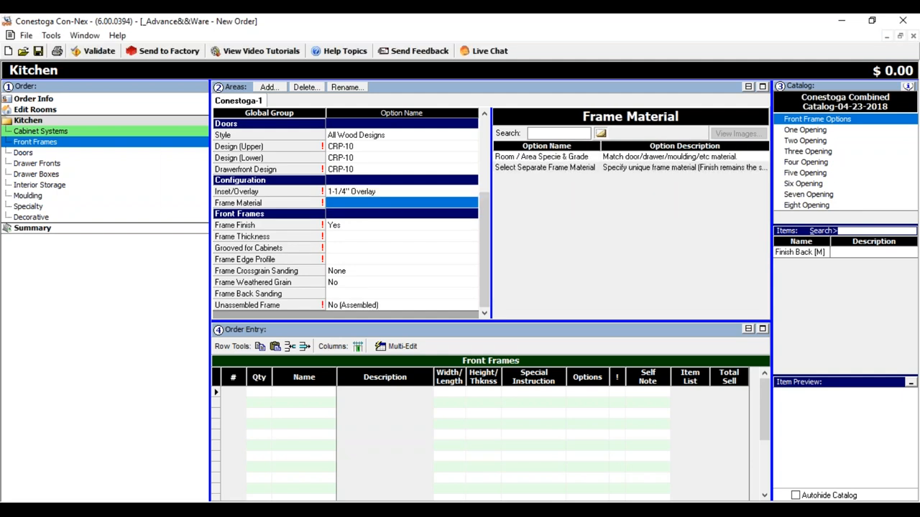
{"action": "mouse_move", "coordinate": [410, 203]}
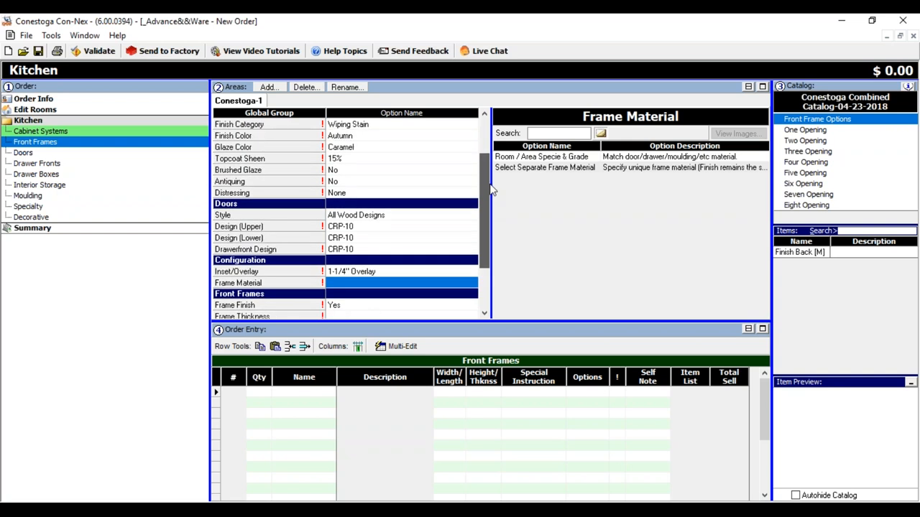
Set Frame Material to 'Room / Area Specie & Grade'
{"action": "scroll", "scroll_direction": "up", "scroll_amount": 3}
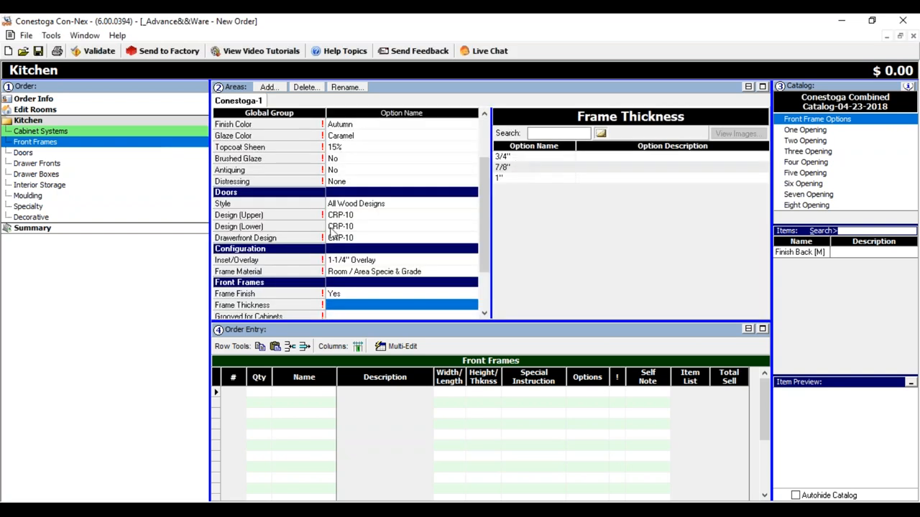
{"action": "left_click", "coordinate": [239, 271]}
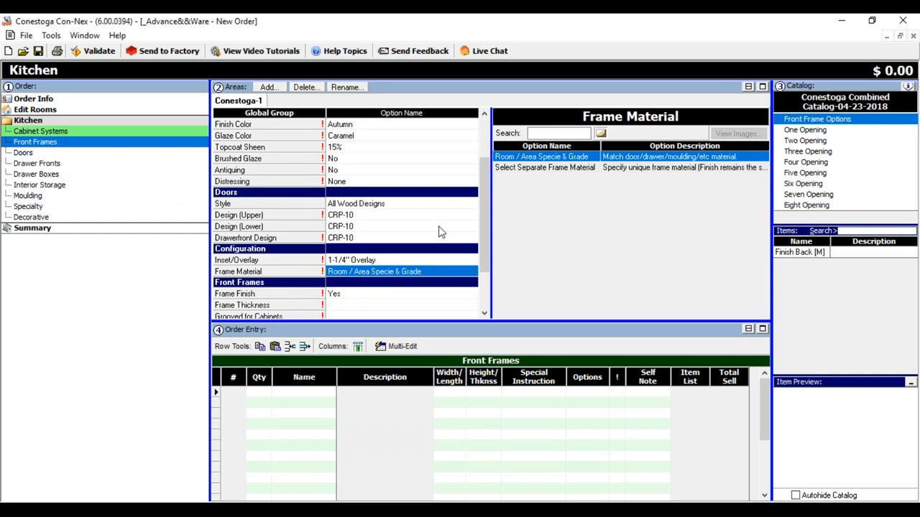
{"action": "mouse_move", "coordinate": [529, 174]}
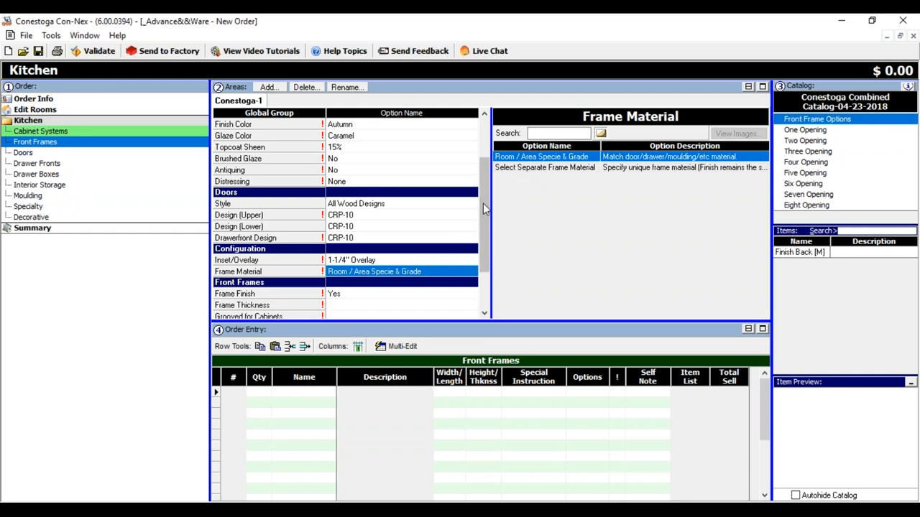
{"action": "scroll", "scroll_direction": "up", "scroll_amount": 3}
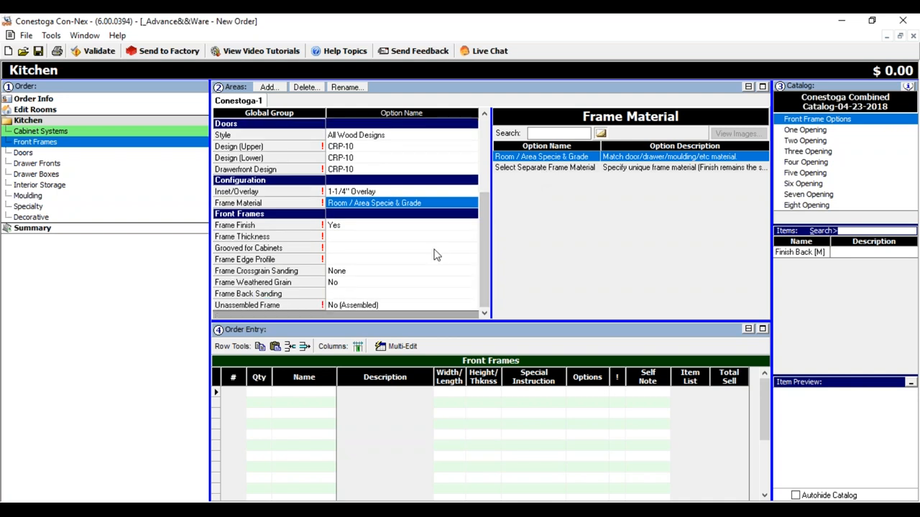
{"action": "mouse_move", "coordinate": [275, 236]}
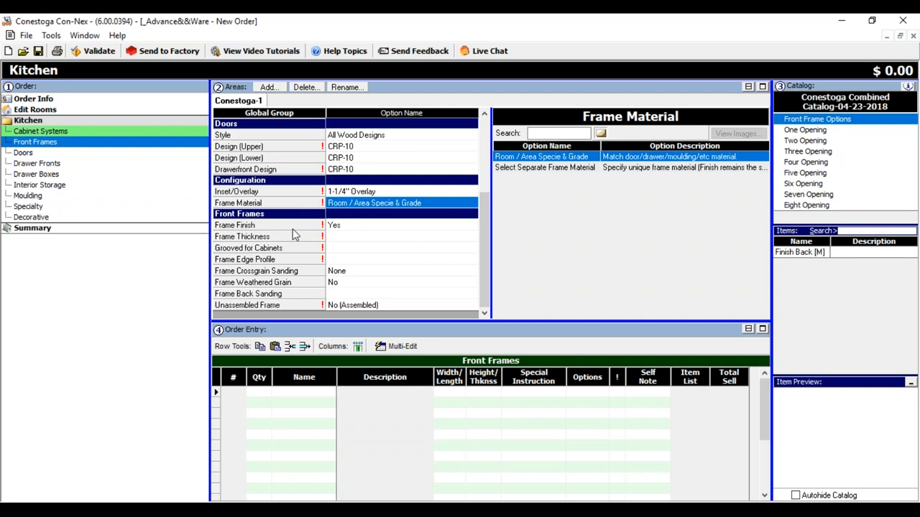
{"action": "mouse_move", "coordinate": [360, 233]}
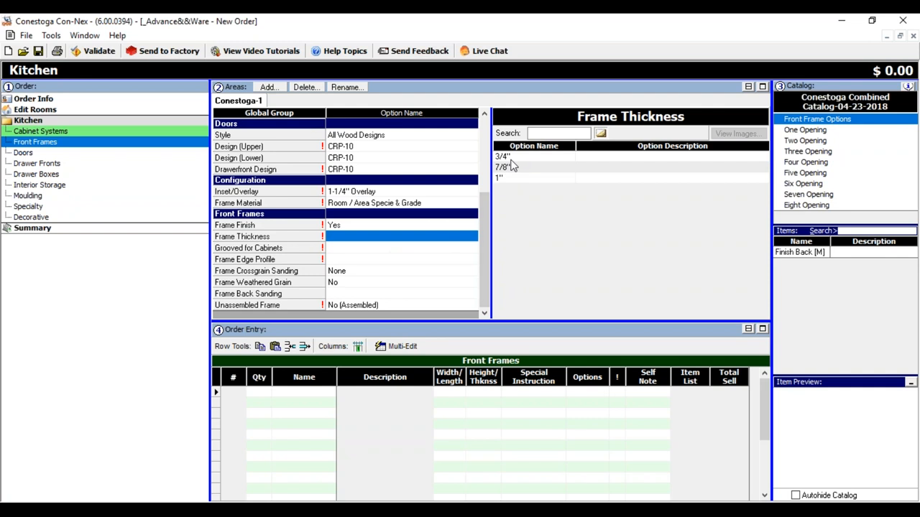
{"action": "mouse_move", "coordinate": [526, 178]}
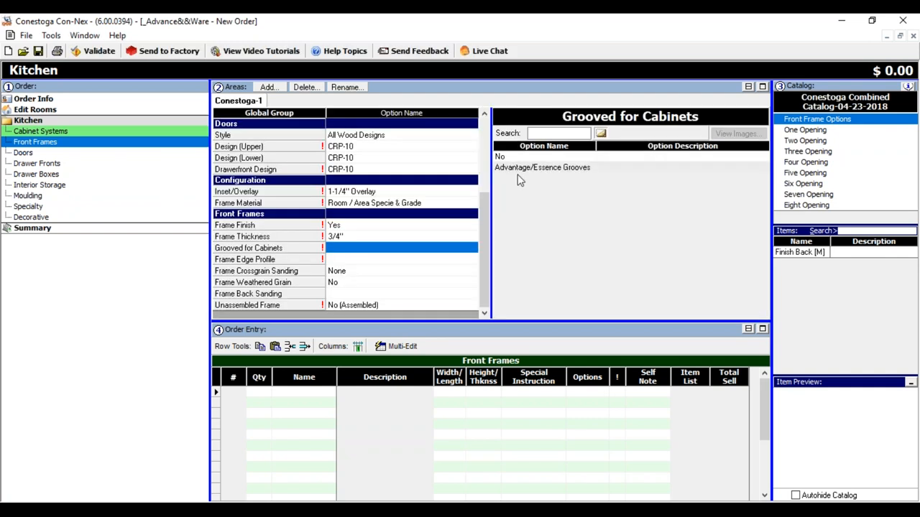
{"action": "mouse_move", "coordinate": [523, 178]}
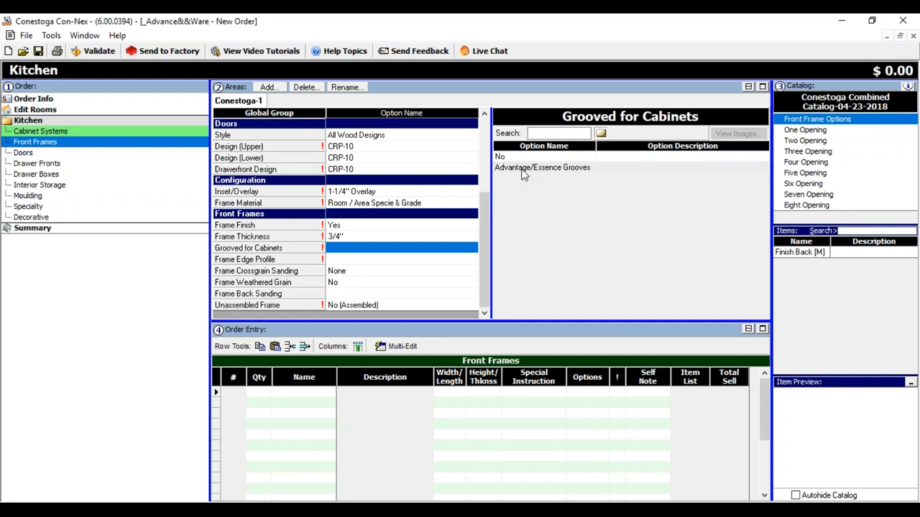
Set Grooved for Cabinets to No
{"action": "left_click", "coordinate": [247, 293]}
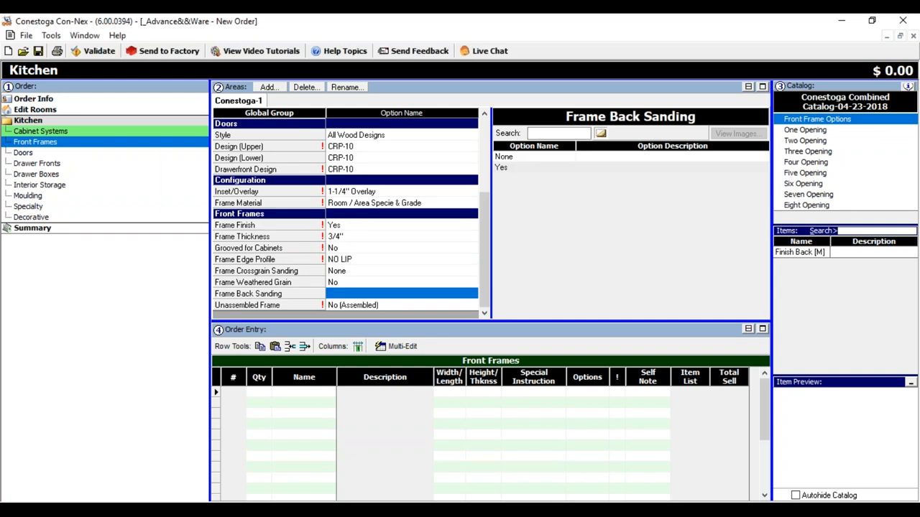
{"action": "mouse_move", "coordinate": [184, 294]}
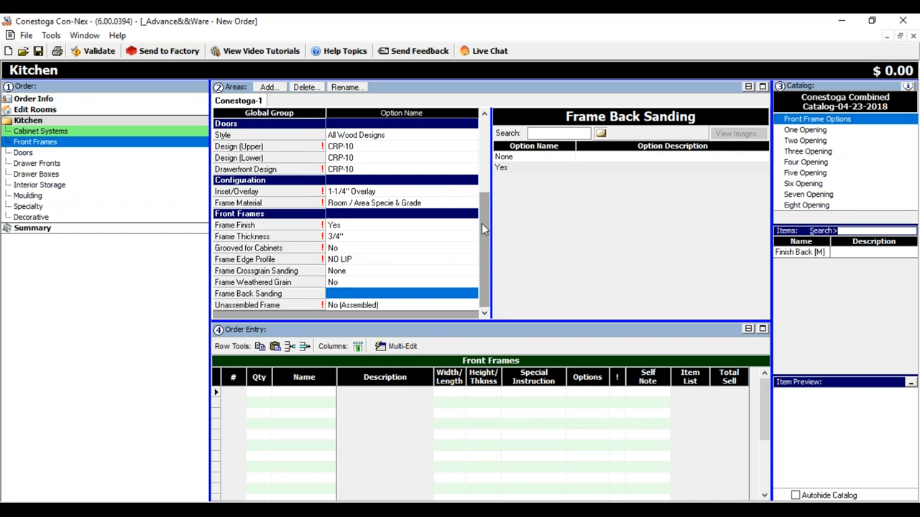
{"action": "mouse_move", "coordinate": [612, 253]}
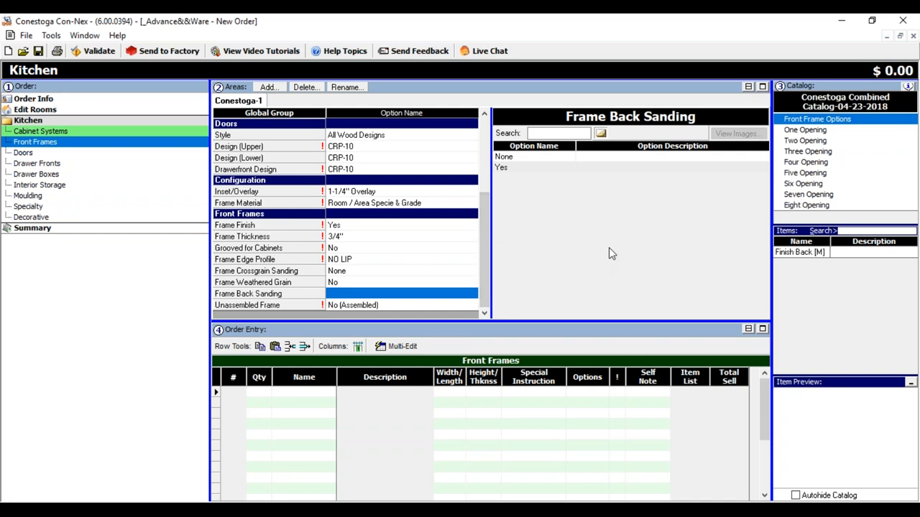
{"action": "mouse_move", "coordinate": [387, 400]}
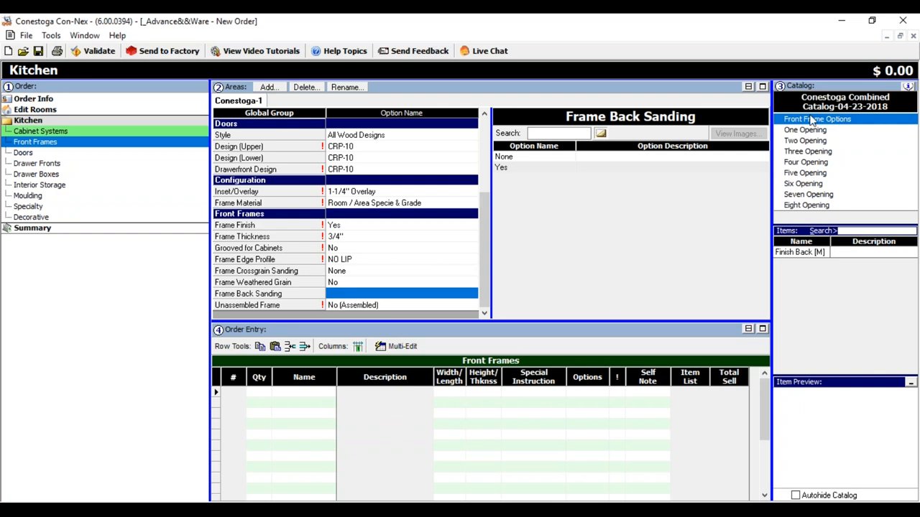
{"action": "mouse_move", "coordinate": [807, 135]}
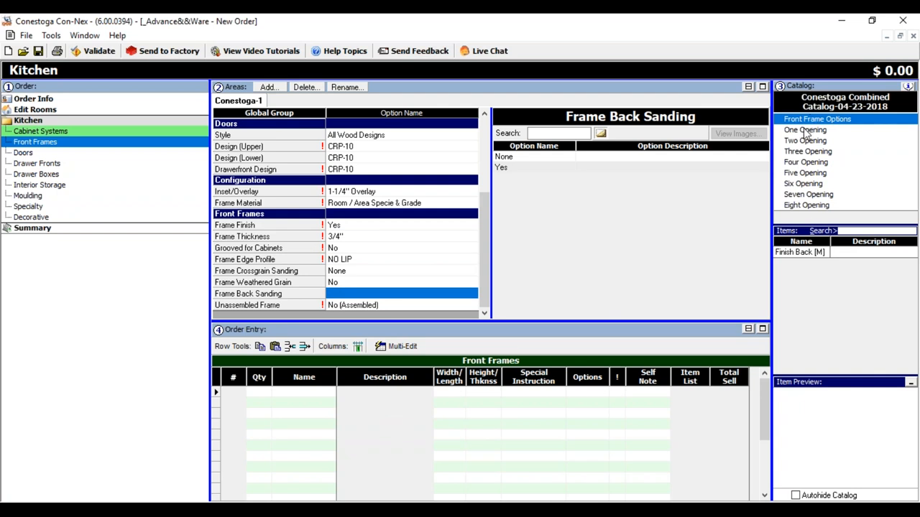
{"action": "mouse_move", "coordinate": [805, 137]}
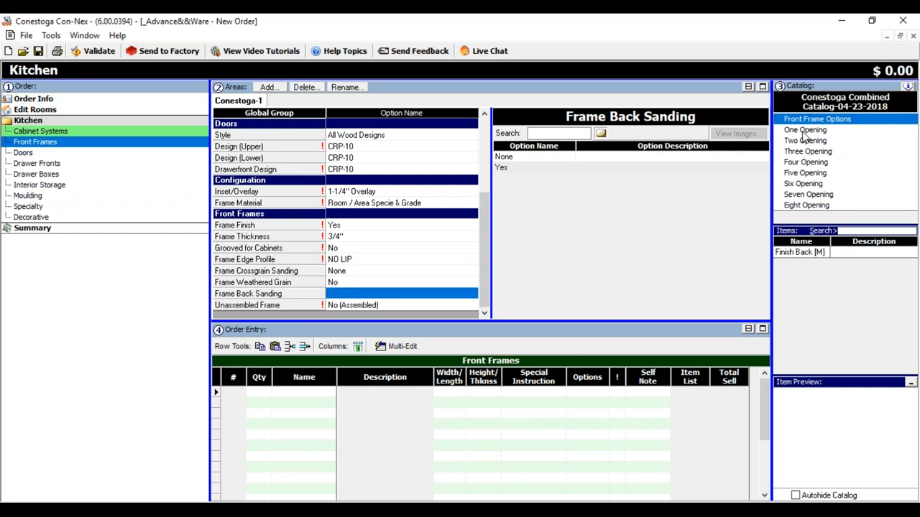
Preview the one-opening frames CF01001, CF01005 and CF01004 in the catalog
{"action": "left_click", "coordinate": [805, 129]}
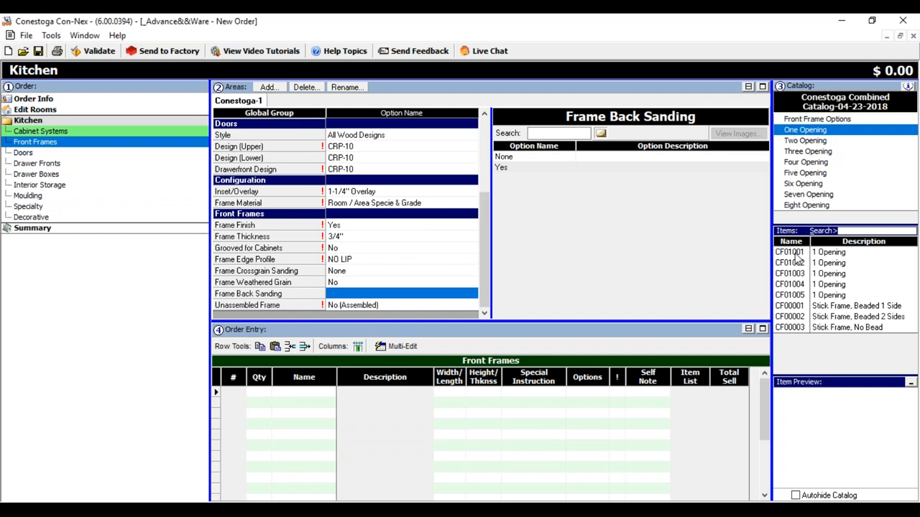
{"action": "left_click", "coordinate": [791, 251]}
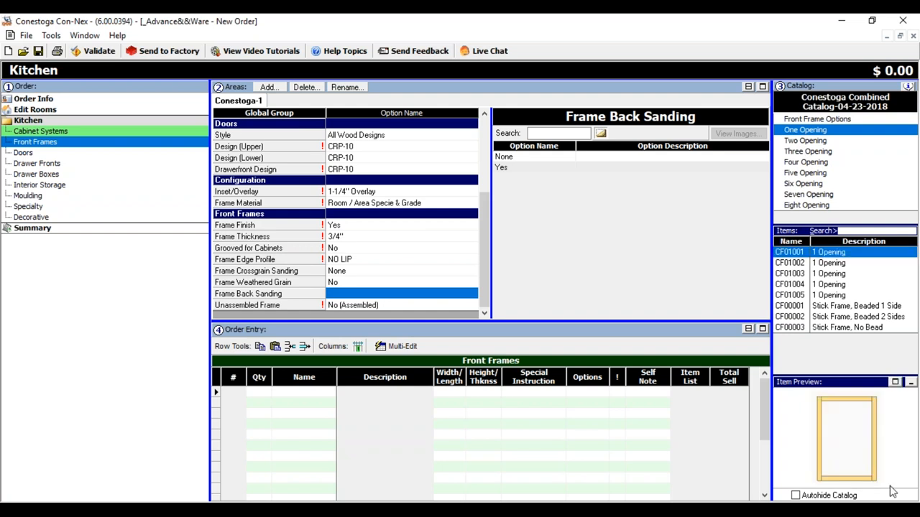
{"action": "mouse_move", "coordinate": [885, 447]}
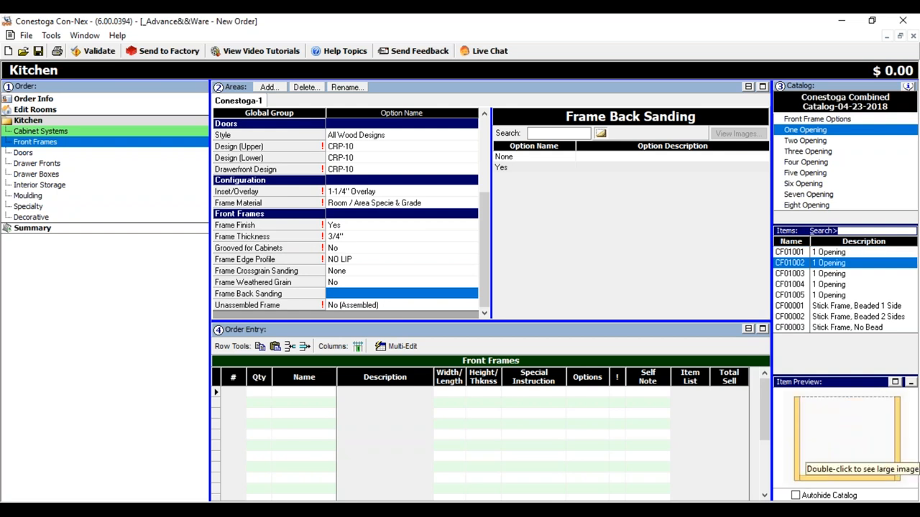
{"action": "left_click", "coordinate": [831, 295]}
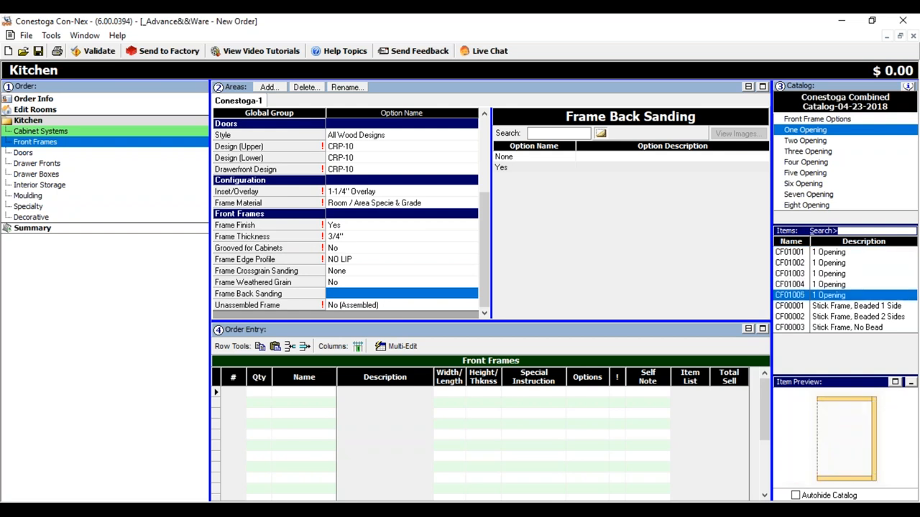
{"action": "left_click", "coordinate": [826, 284]}
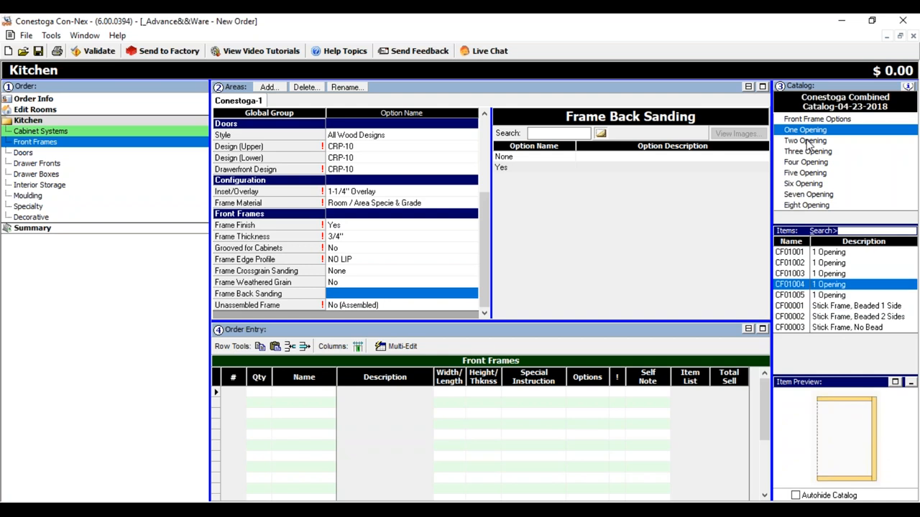
List the two-opening frames and view CF02003's drawing enlarged
{"action": "left_click", "coordinate": [805, 141]}
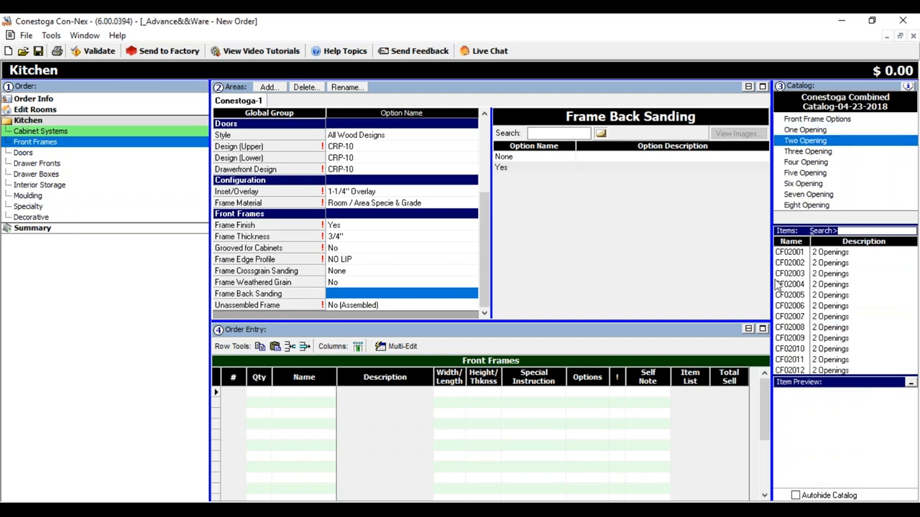
{"action": "left_click", "coordinate": [789, 251]}
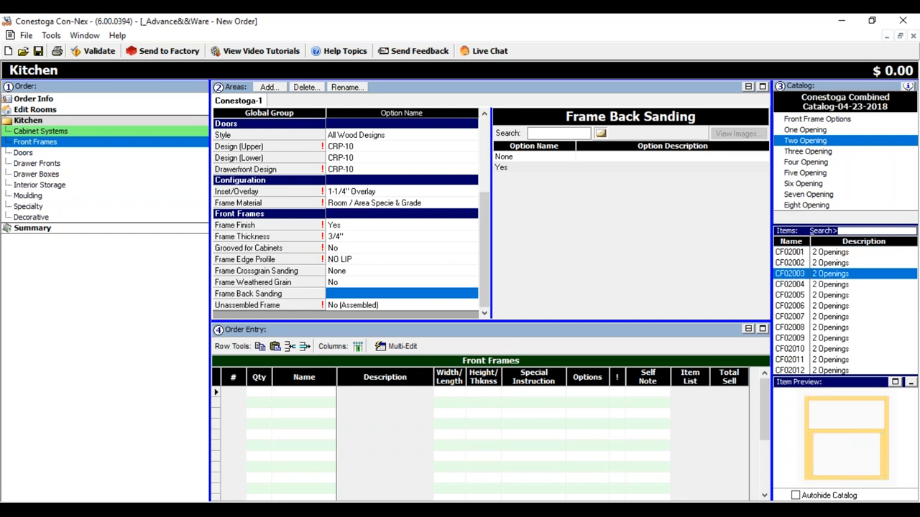
{"action": "mouse_move", "coordinate": [896, 383]}
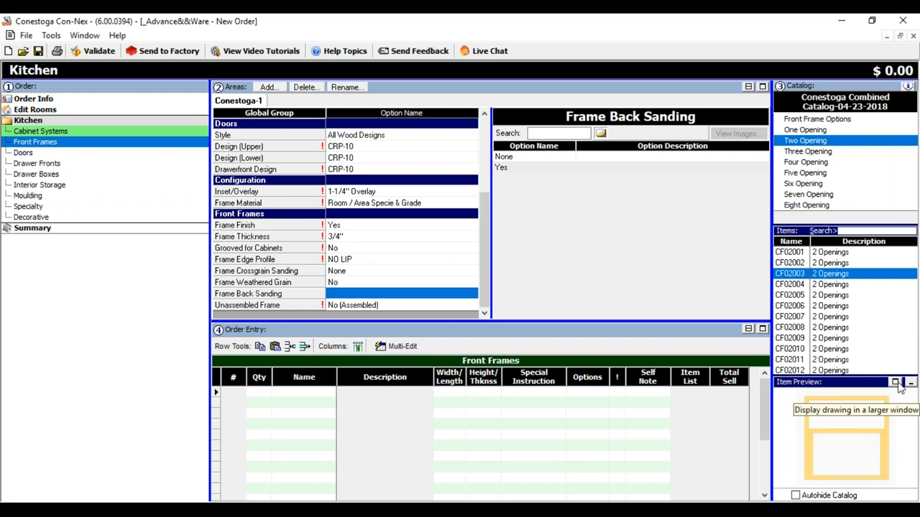
{"action": "left_click", "coordinate": [894, 382]}
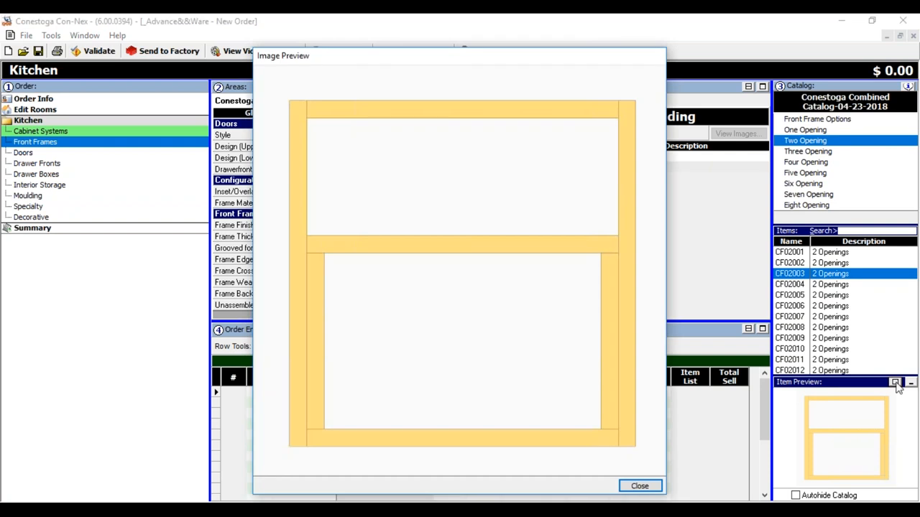
{"action": "left_click", "coordinate": [638, 486]}
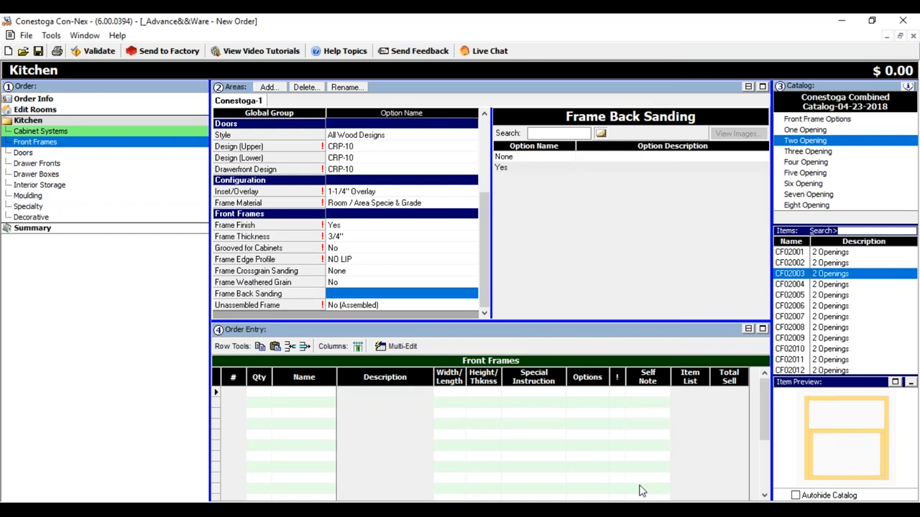
{"action": "mouse_move", "coordinate": [839, 309]}
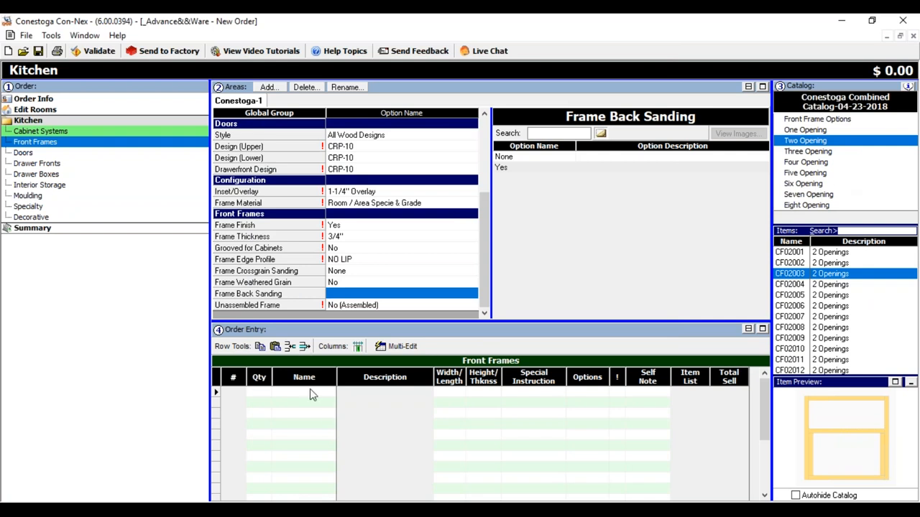
Enter frame item CF01001 in the first Order Entry row
{"action": "left_click", "coordinate": [303, 391]}
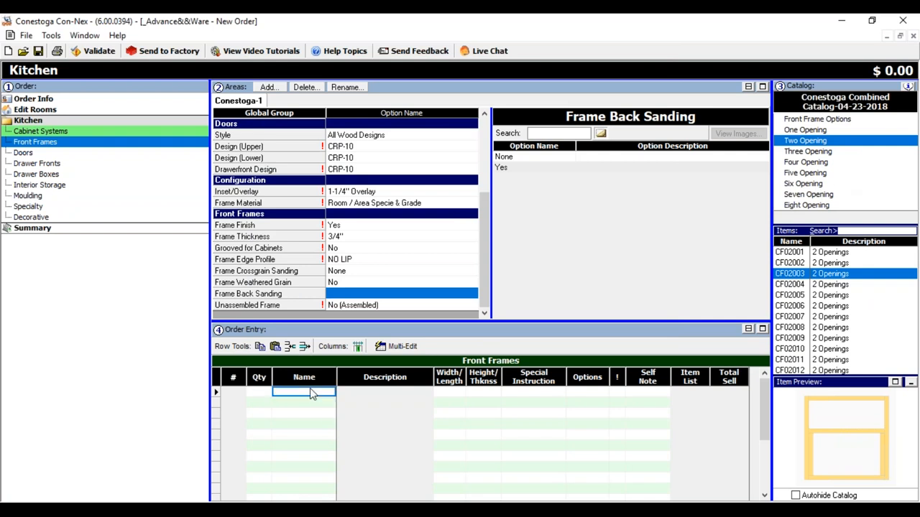
{"action": "type", "text": "1001"}
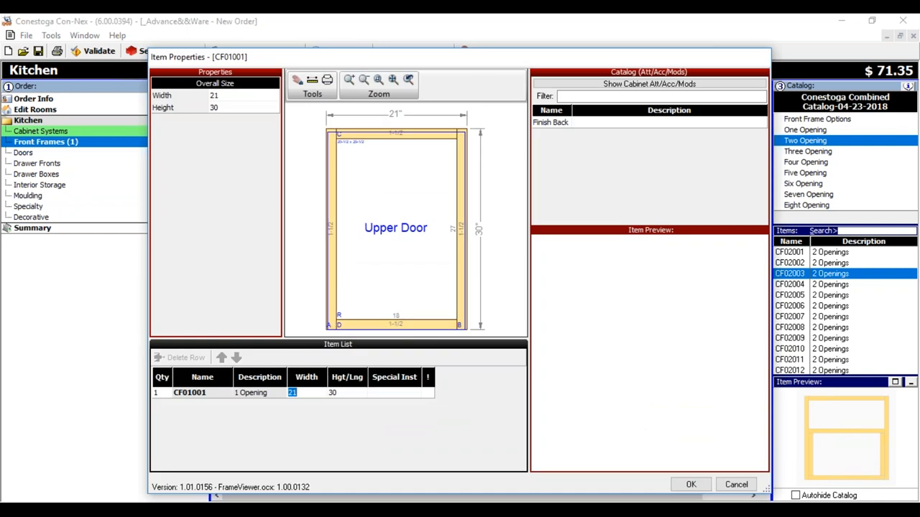
{"action": "mouse_move", "coordinate": [385, 60]}
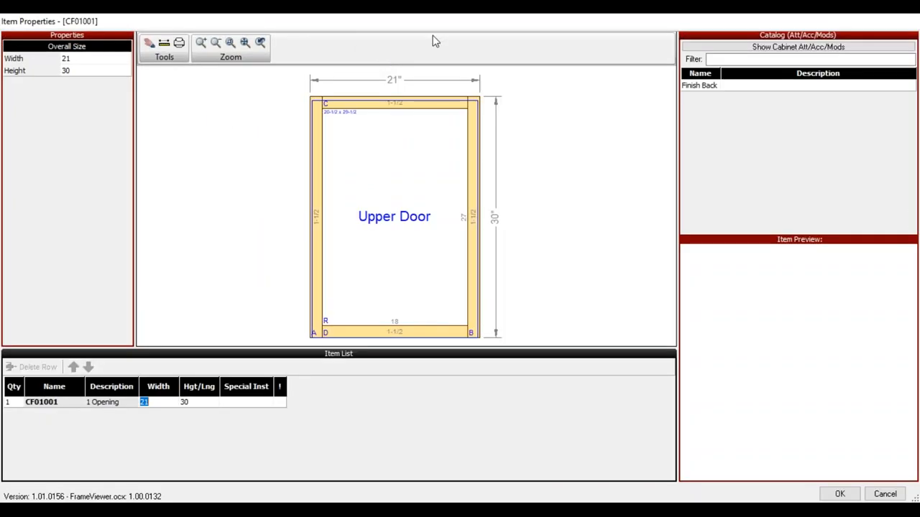
{"action": "mouse_move", "coordinate": [139, 251]}
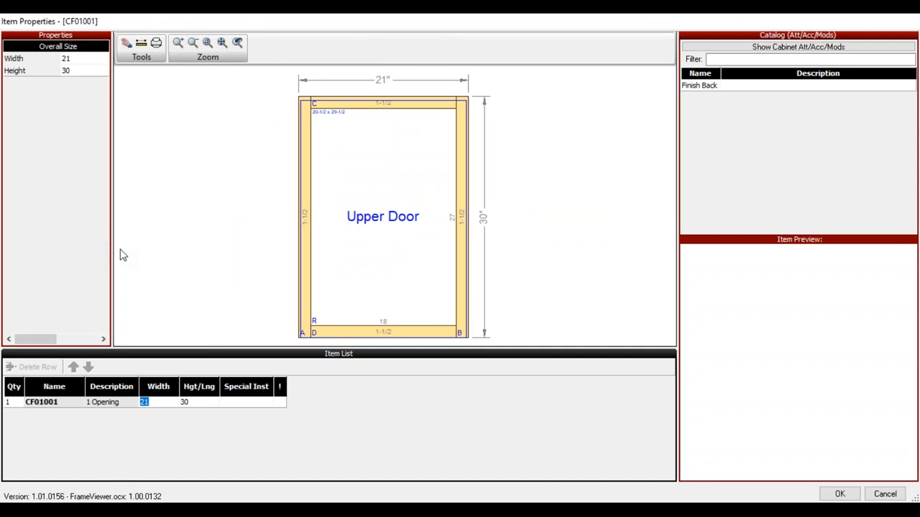
{"action": "mouse_move", "coordinate": [186, 350]}
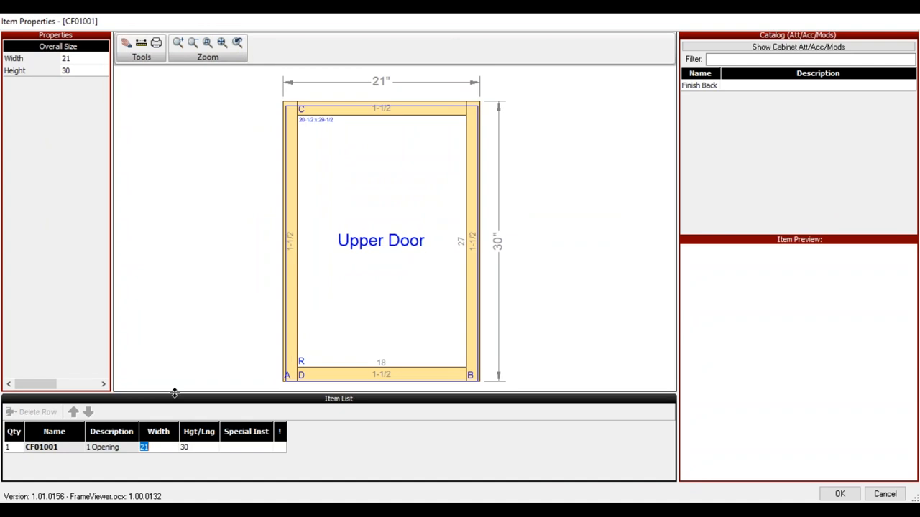
{"action": "mouse_move", "coordinate": [414, 262]}
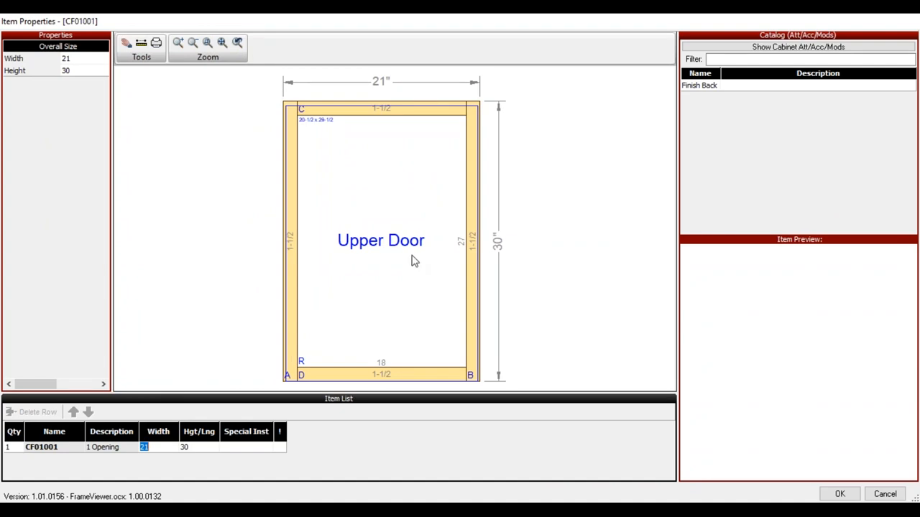
{"action": "mouse_move", "coordinate": [303, 146]}
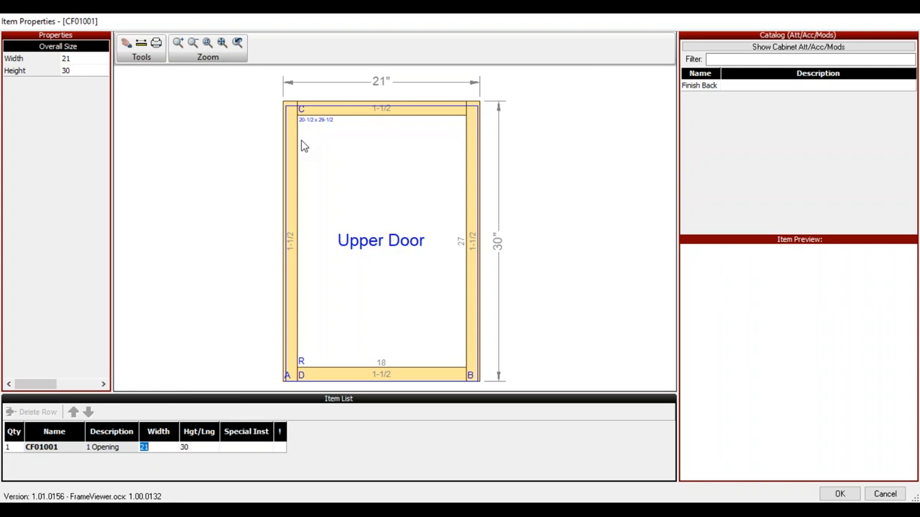
{"action": "mouse_move", "coordinate": [314, 129]}
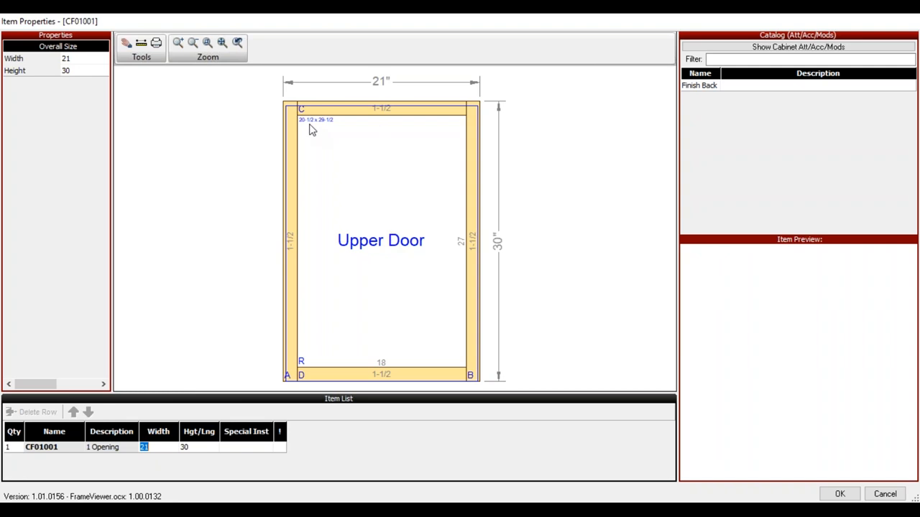
{"action": "mouse_move", "coordinate": [334, 129]}
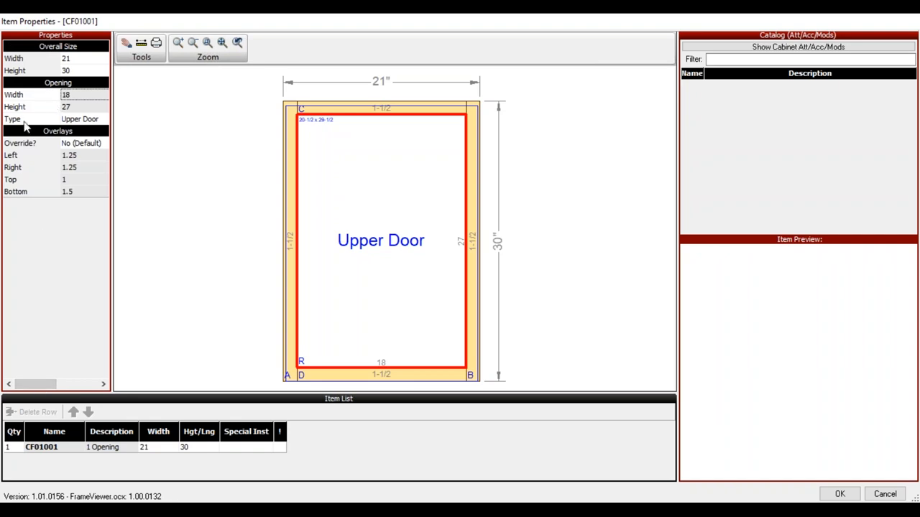
{"action": "mouse_move", "coordinate": [105, 122]}
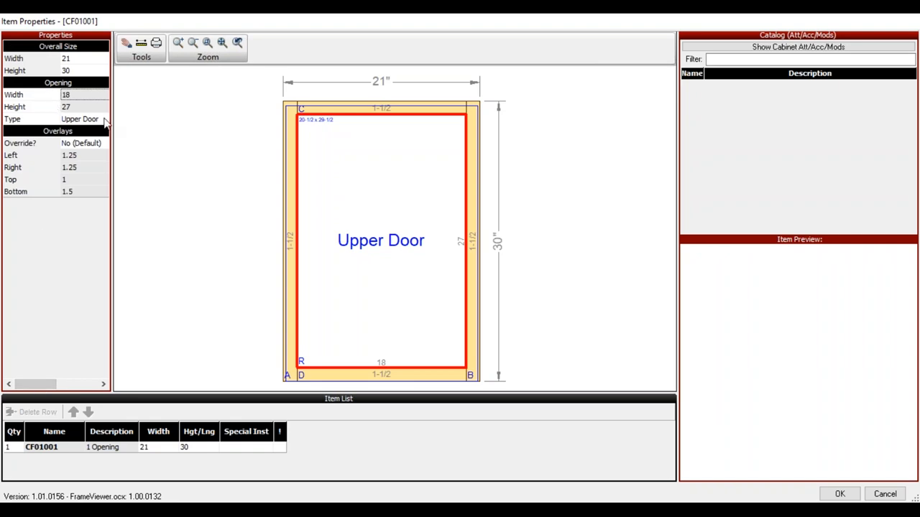
Change CF01001's opening type to Open, then set it back to Upper Door
{"action": "left_click", "coordinate": [103, 118]}
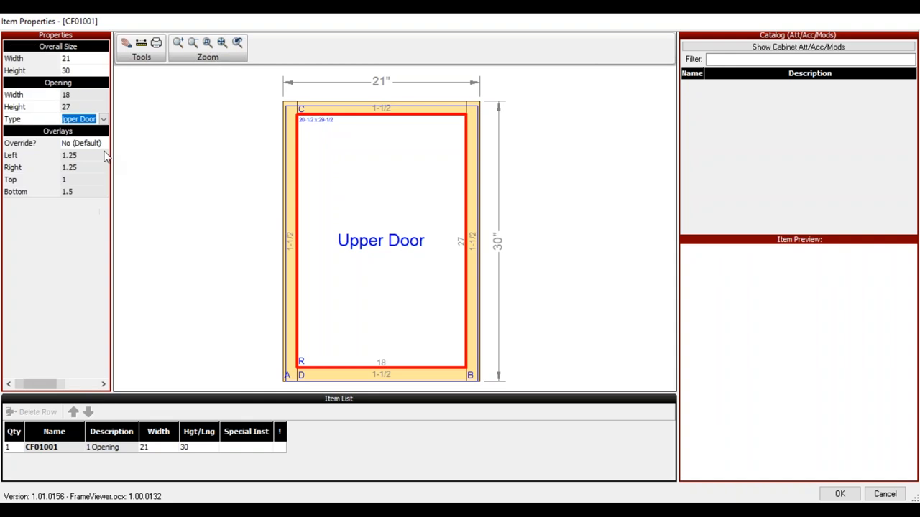
{"action": "left_click", "coordinate": [104, 118]}
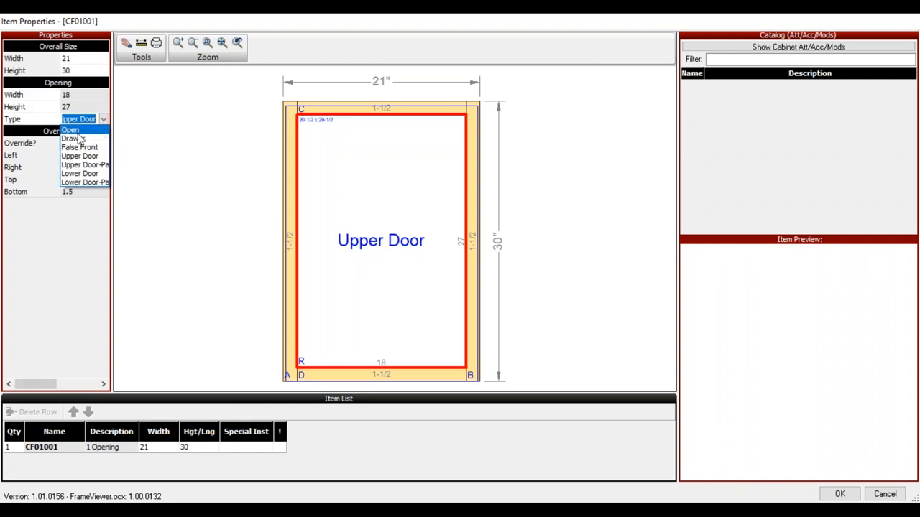
{"action": "mouse_move", "coordinate": [72, 138]}
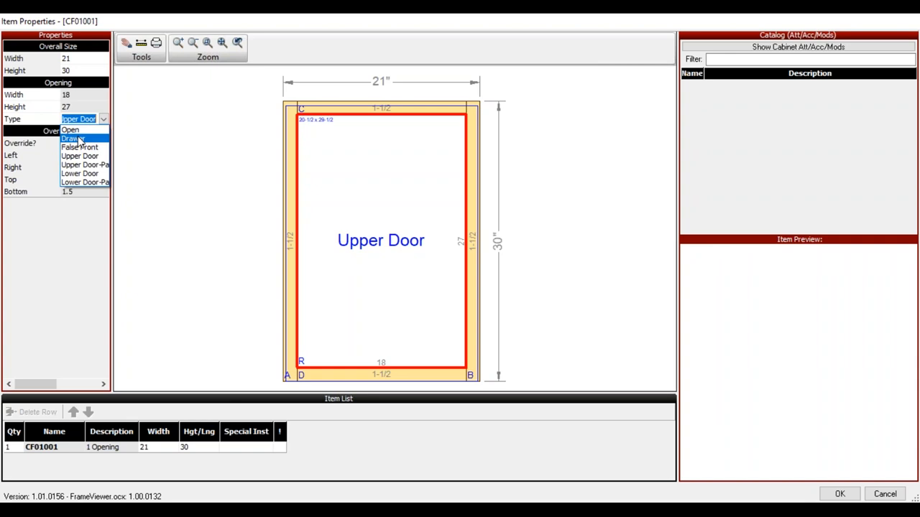
{"action": "mouse_move", "coordinate": [71, 129]}
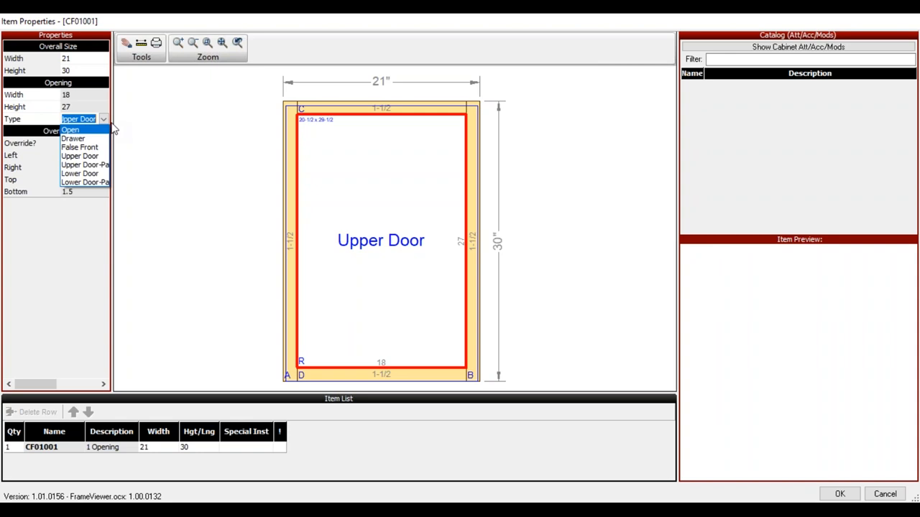
{"action": "left_click", "coordinate": [69, 130]}
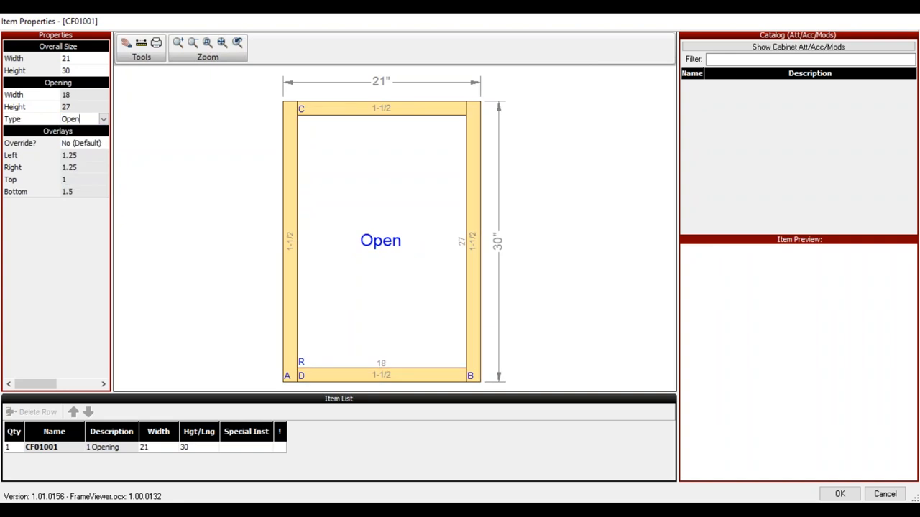
{"action": "left_click", "coordinate": [103, 118]}
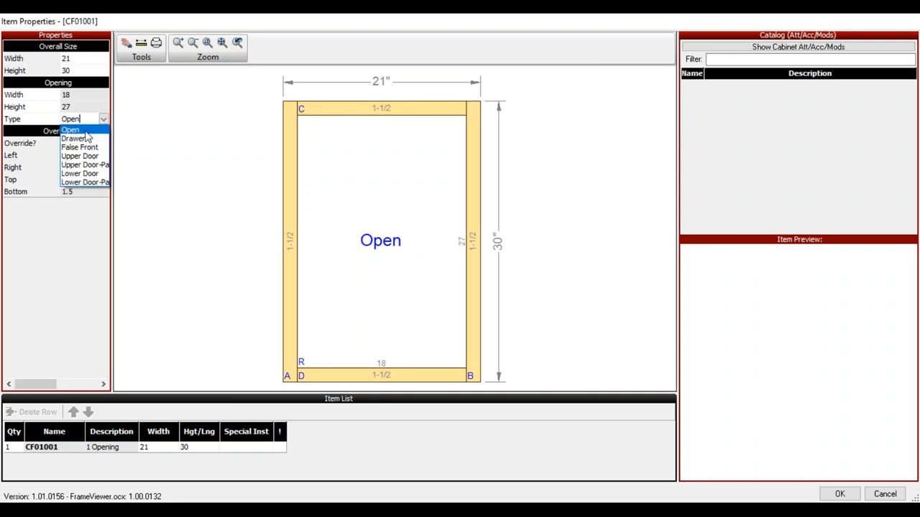
{"action": "left_click", "coordinate": [81, 156]}
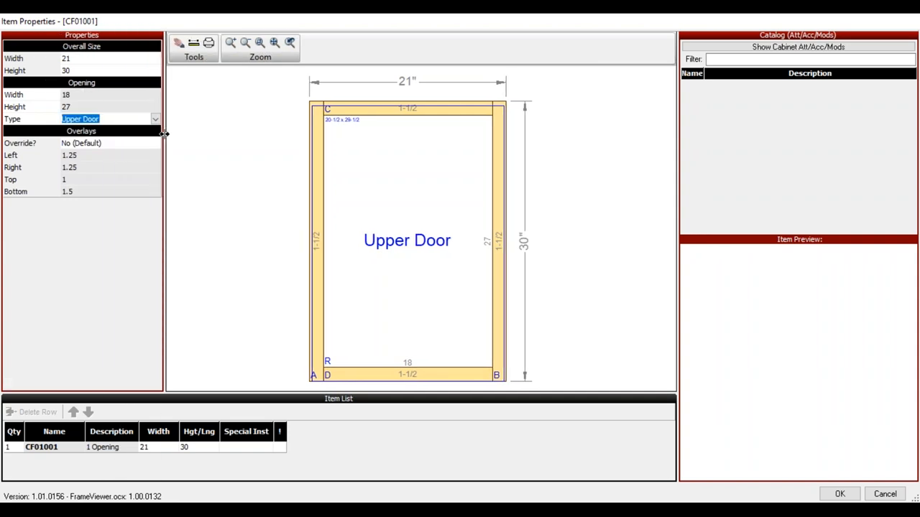
{"action": "mouse_move", "coordinate": [45, 147]}
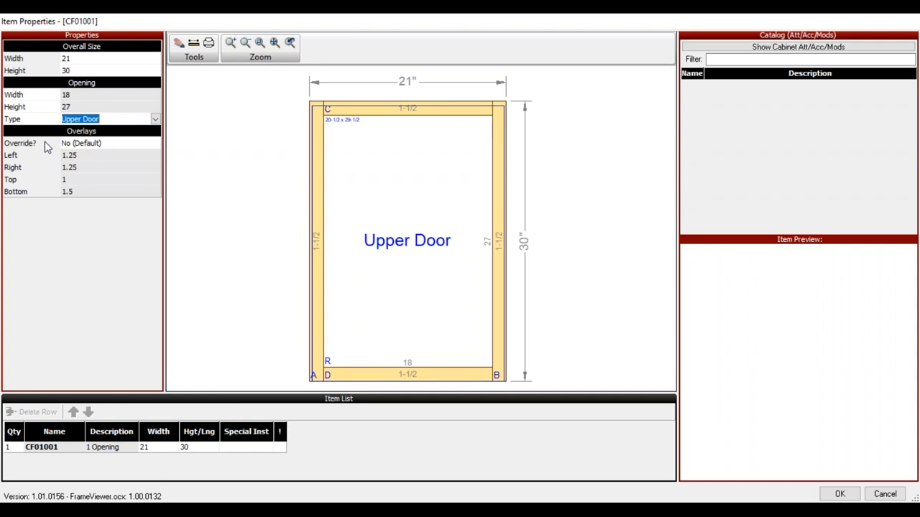
{"action": "mouse_move", "coordinate": [112, 146]}
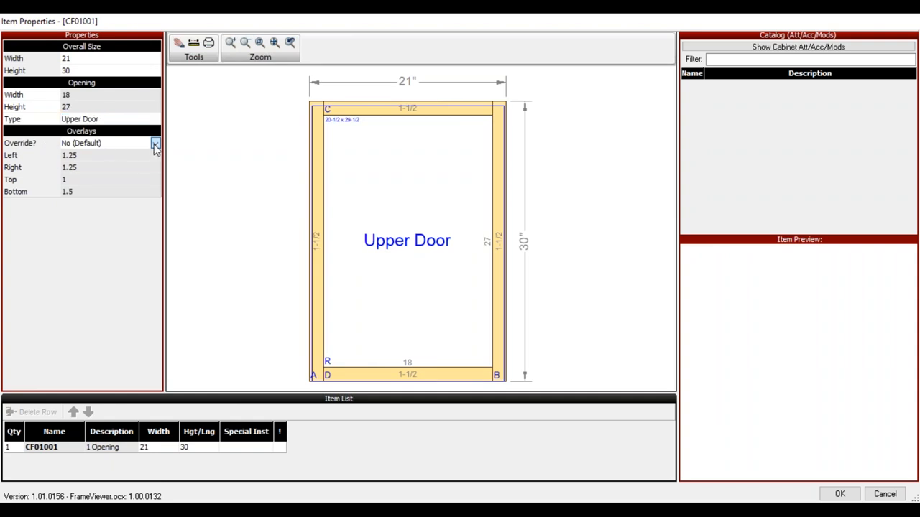
Set the opening's overlay Override? to Yes
{"action": "left_click", "coordinate": [155, 143]}
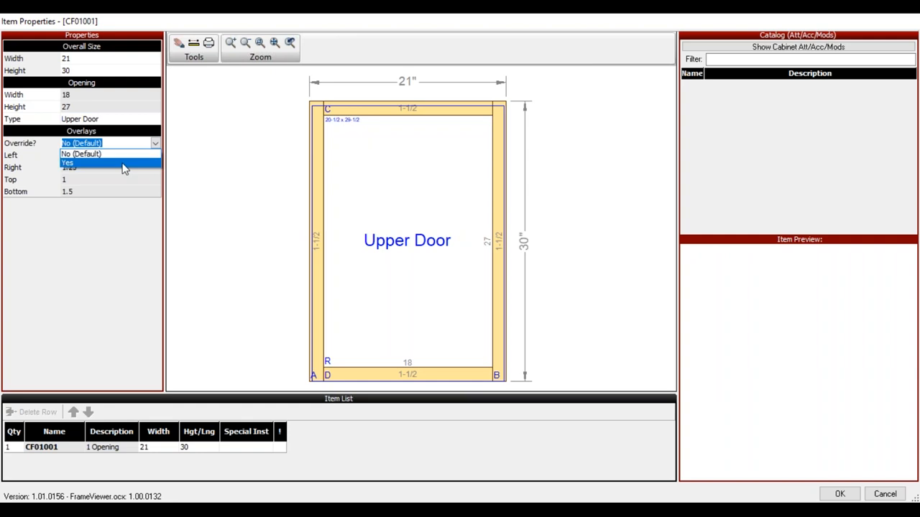
{"action": "left_click", "coordinate": [67, 162]}
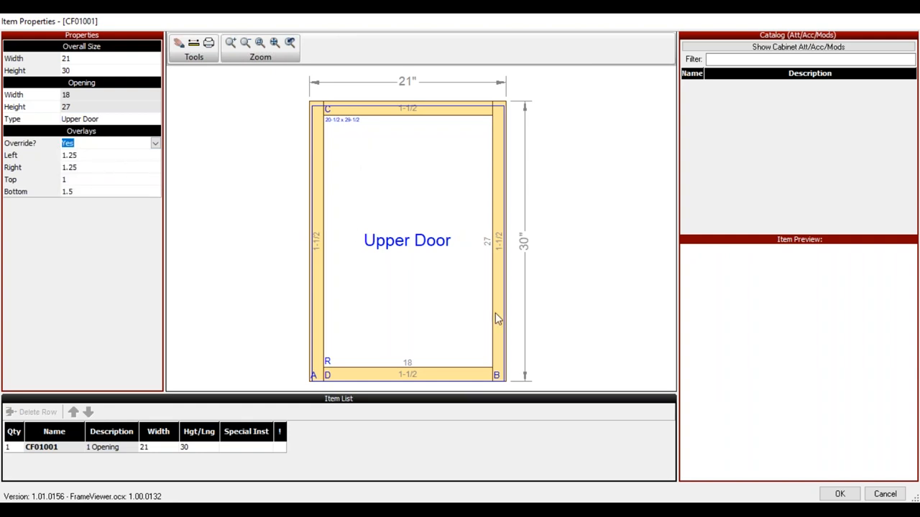
{"action": "mouse_move", "coordinate": [302, 339]}
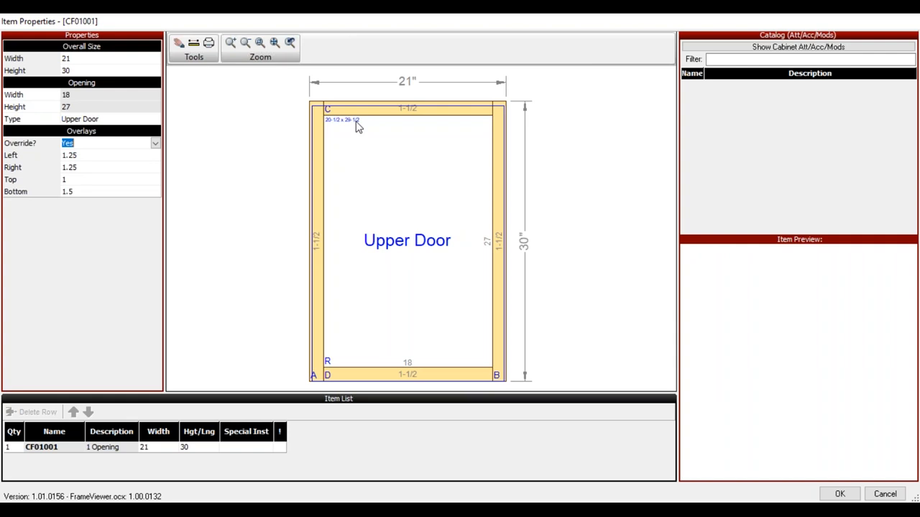
{"action": "mouse_move", "coordinate": [156, 138]}
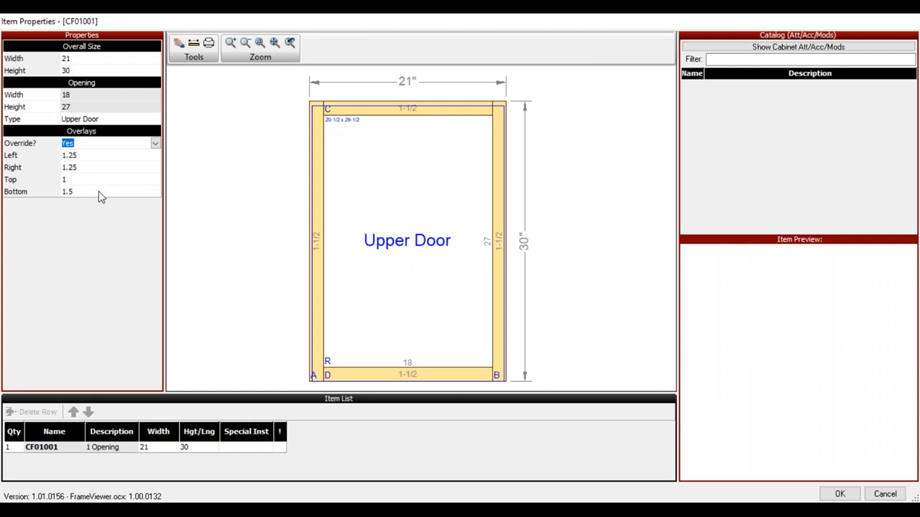
{"action": "mouse_move", "coordinate": [381, 386]}
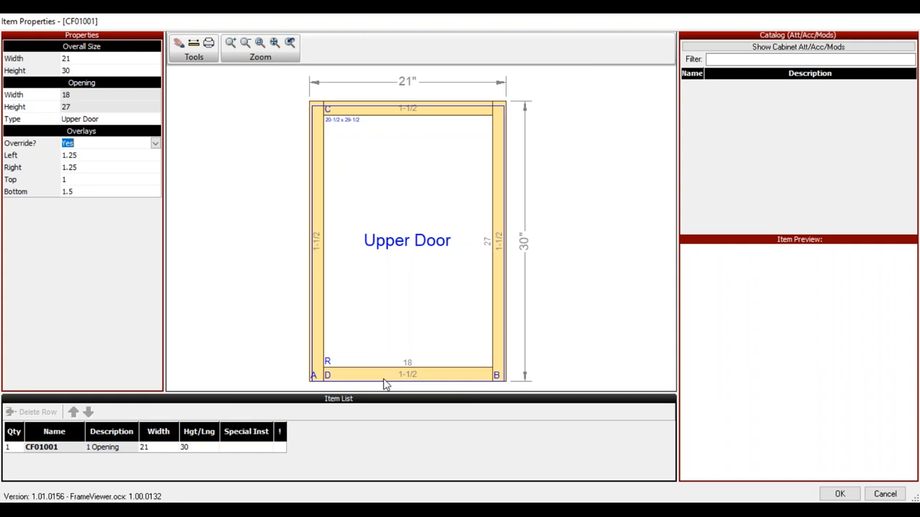
{"action": "mouse_move", "coordinate": [404, 380]}
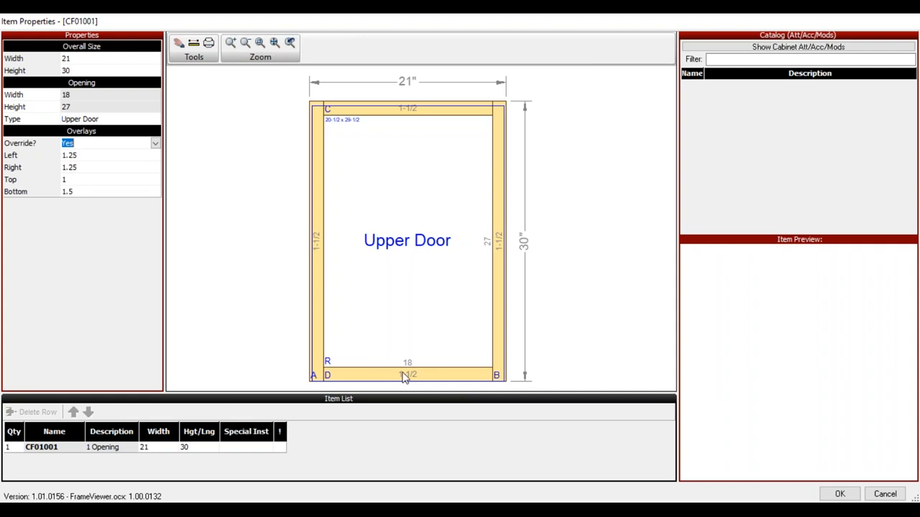
{"action": "mouse_move", "coordinate": [132, 194]}
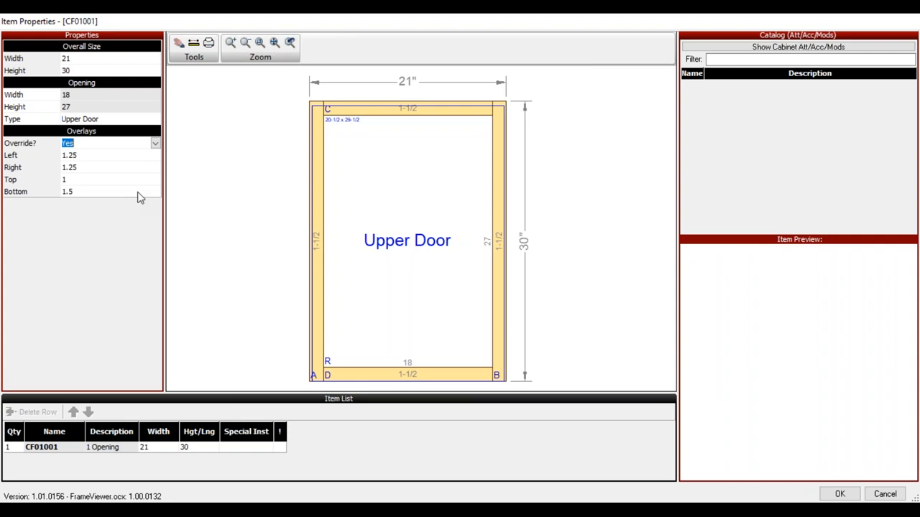
Commit the bottom overlay value of 1
{"action": "left_click", "coordinate": [66, 191]}
{"action": "type", "text": "1"}
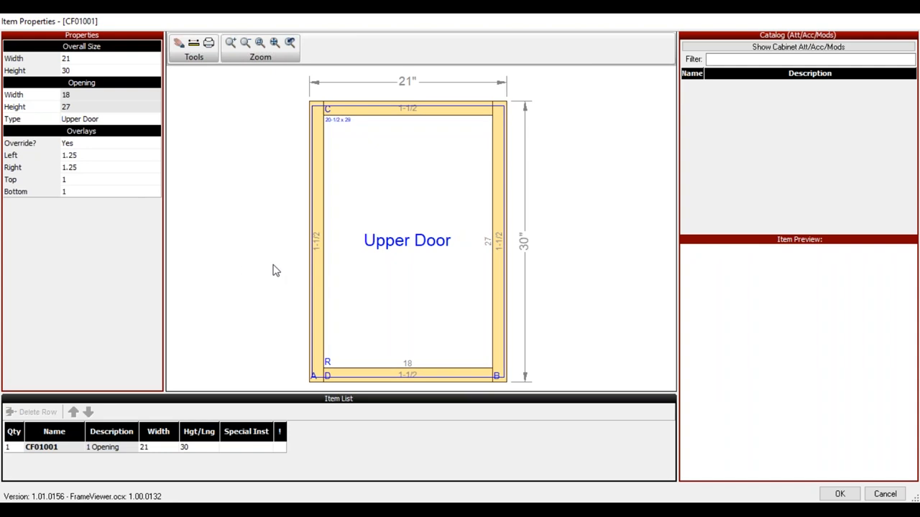
{"action": "mouse_move", "coordinate": [391, 385]}
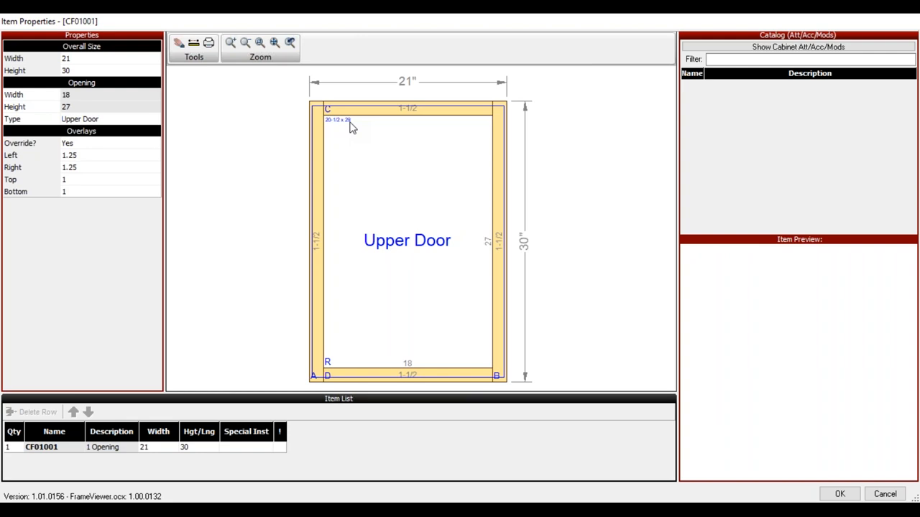
{"action": "mouse_move", "coordinate": [352, 130]}
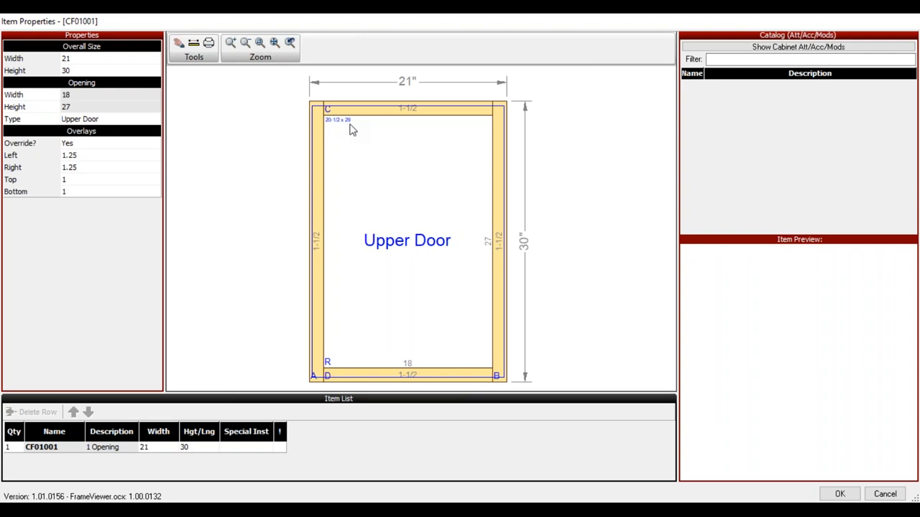
{"action": "mouse_move", "coordinate": [472, 270]}
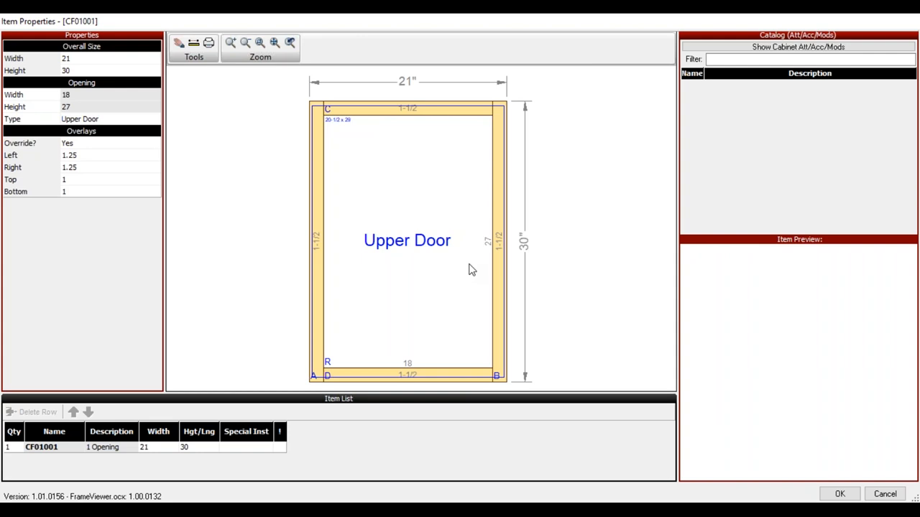
{"action": "mouse_move", "coordinate": [816, 494]}
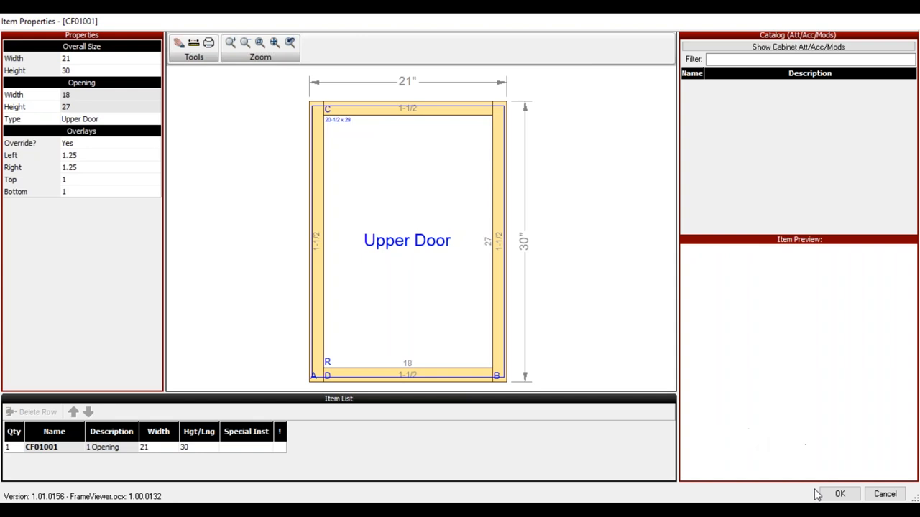
Accept CF01001's properties, review the Doors (1) item's options, and return to Front Frames (1)
{"action": "left_click", "coordinate": [839, 495]}
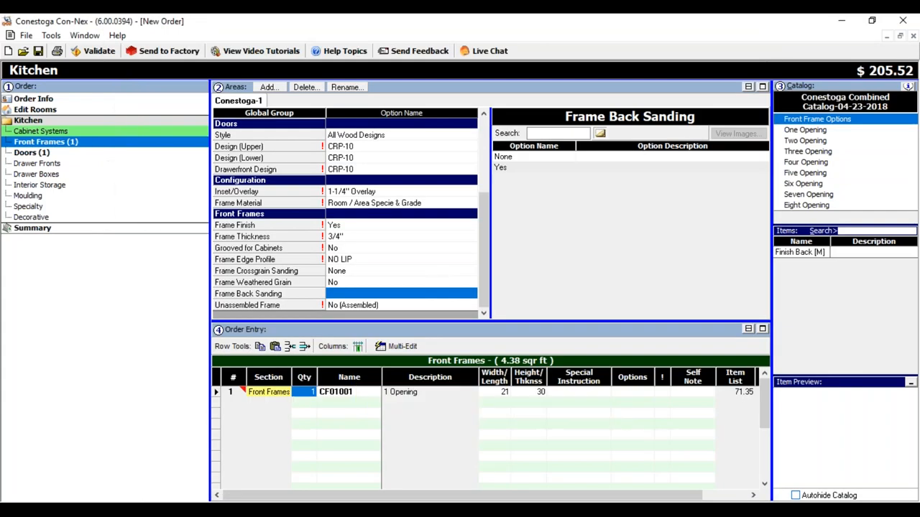
{"action": "mouse_move", "coordinate": [512, 399]}
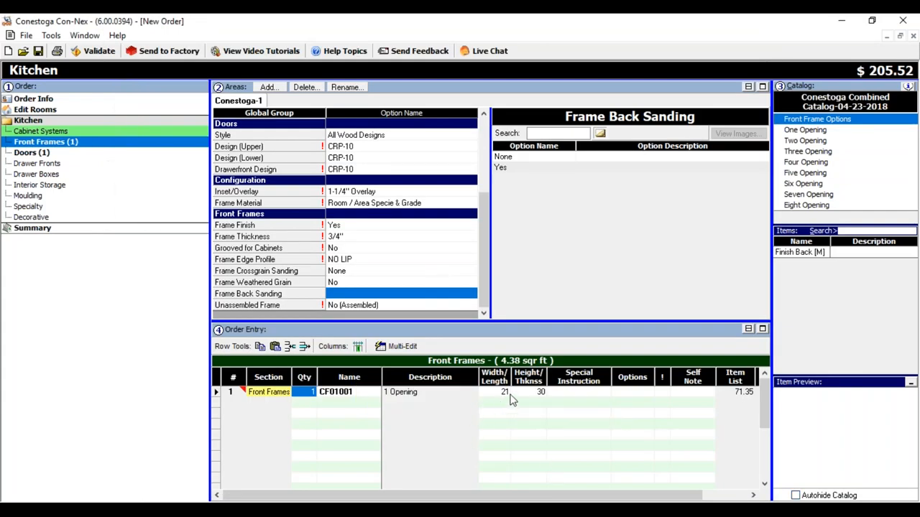
{"action": "mouse_move", "coordinate": [546, 401]}
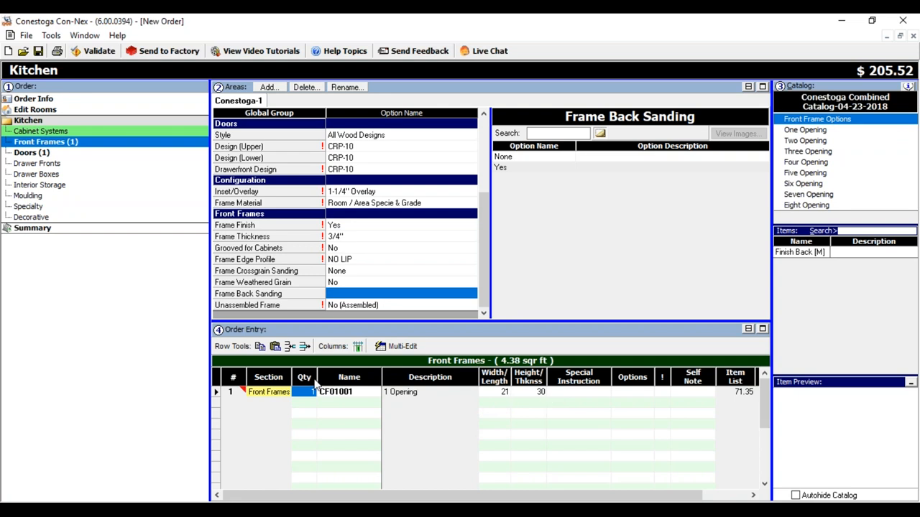
{"action": "mouse_move", "coordinate": [244, 391]}
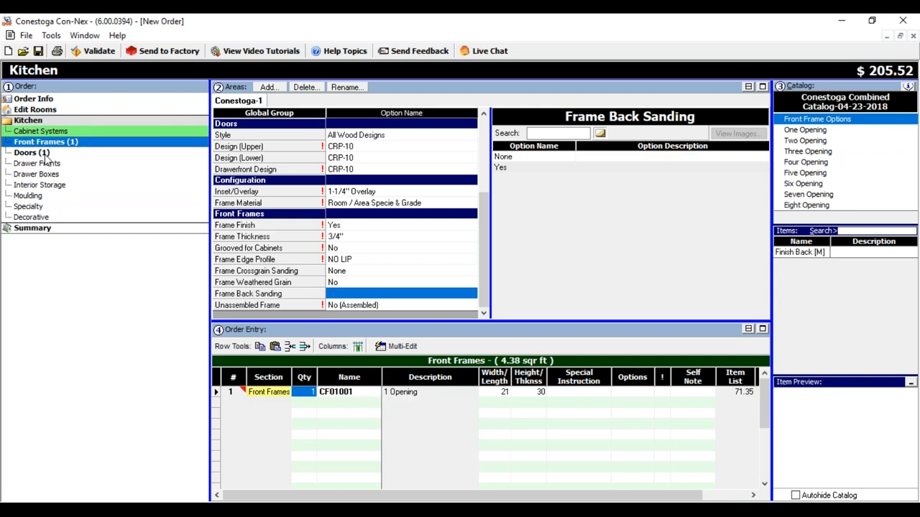
{"action": "left_click", "coordinate": [32, 153]}
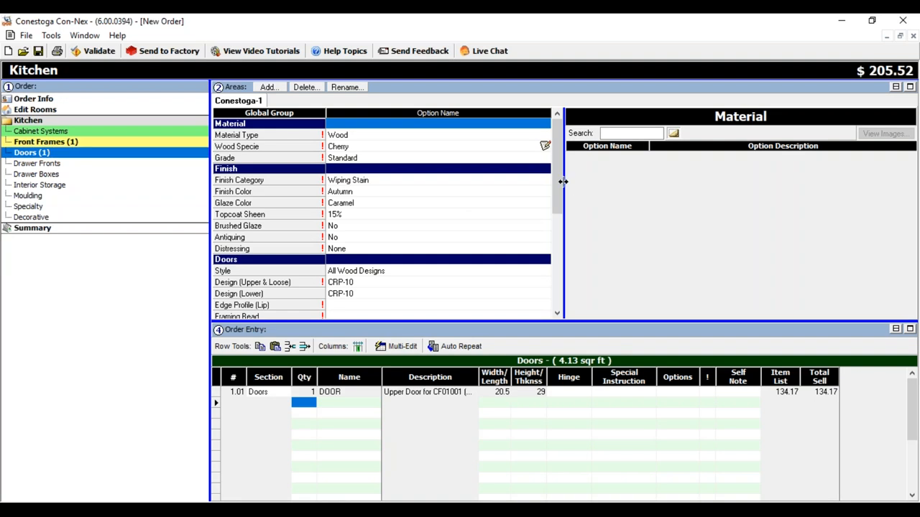
{"action": "scroll", "scroll_direction": "down", "scroll_amount": 3}
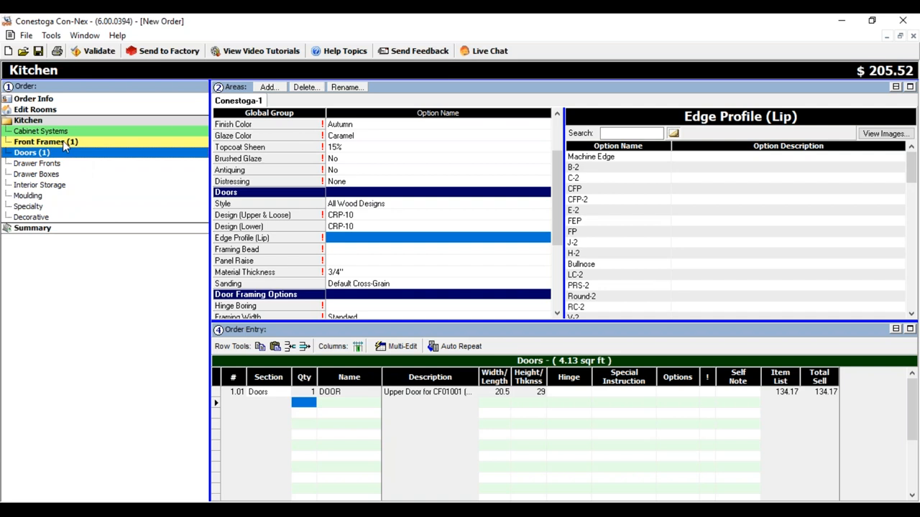
{"action": "left_click", "coordinate": [46, 142]}
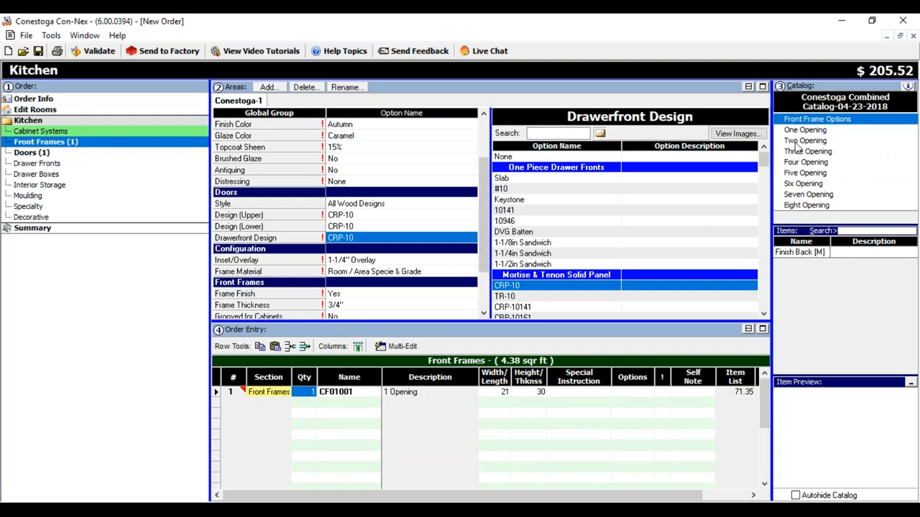
Pick CF02002 from the Two Opening catalog and answer the Overwrite prompt
{"action": "left_click", "coordinate": [805, 140]}
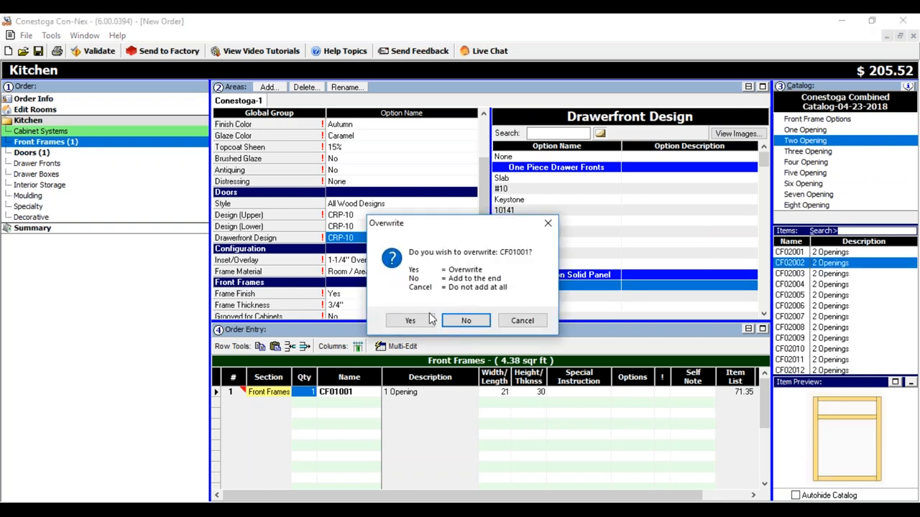
{"action": "left_click", "coordinate": [410, 321]}
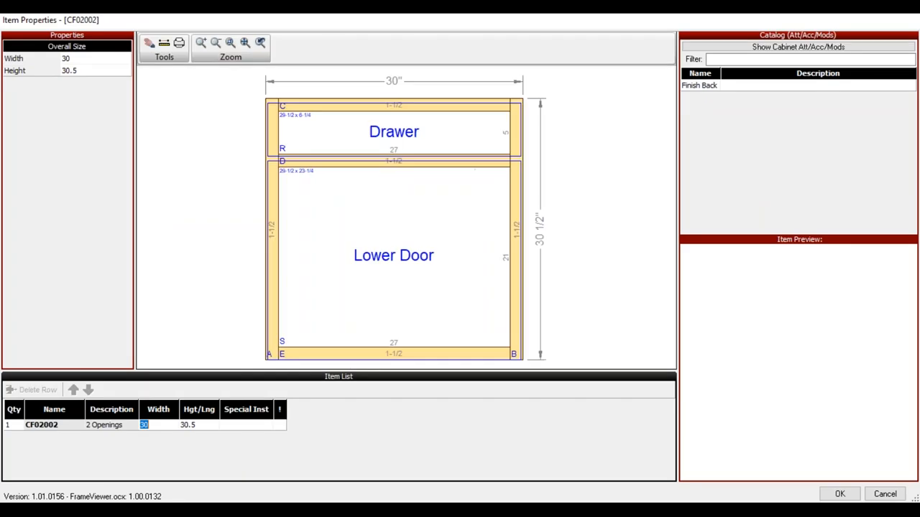
{"action": "mouse_move", "coordinate": [417, 147]}
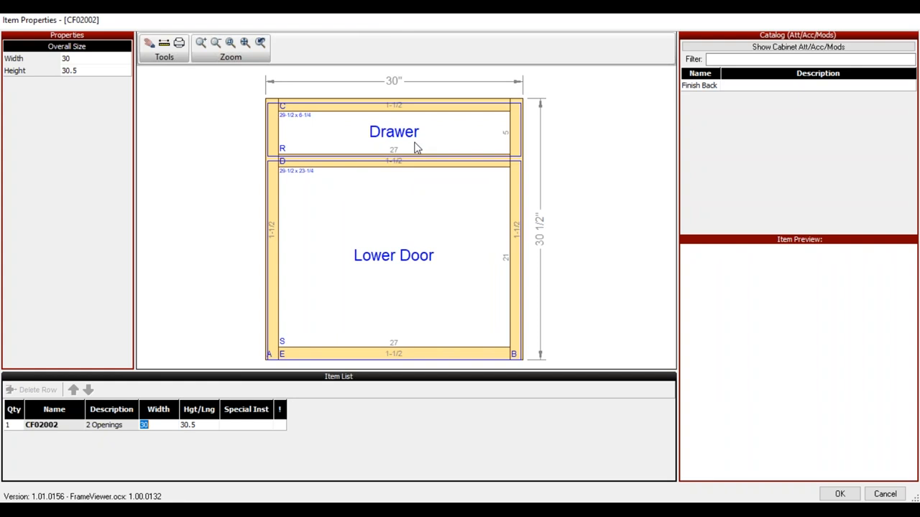
{"action": "mouse_move", "coordinate": [405, 272]}
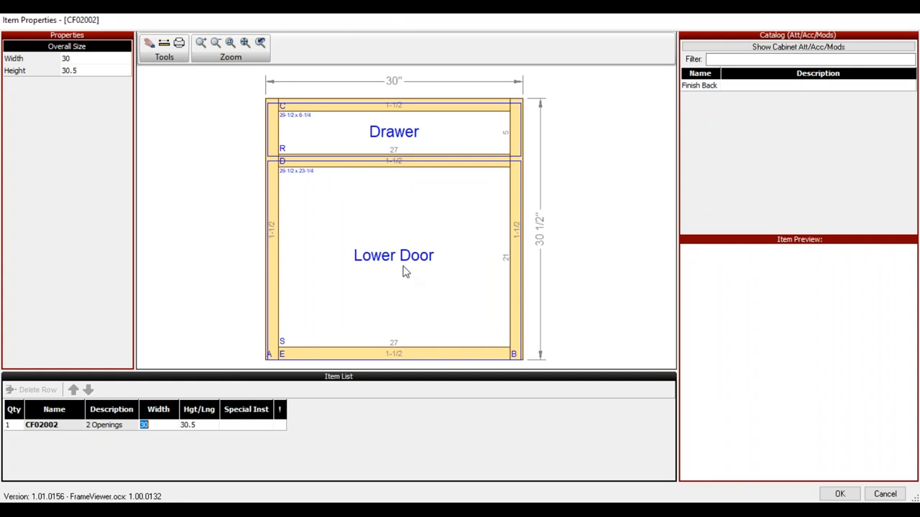
Show the lower door opening of CF02002: 27 by 21 with overlays 1.25, 1.25, 0.75, 1.5
{"action": "left_click", "coordinate": [394, 256]}
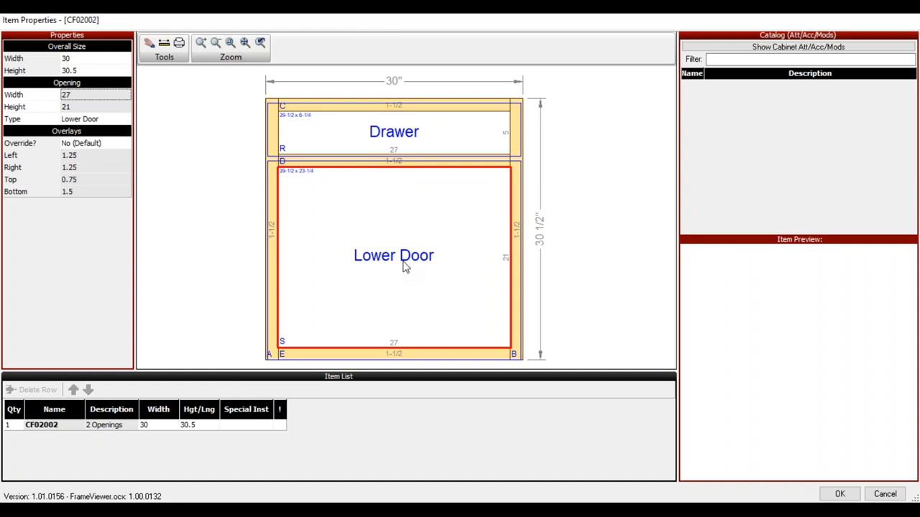
{"action": "mouse_move", "coordinate": [121, 128]}
{"action": "type", "text": "-Pair"}
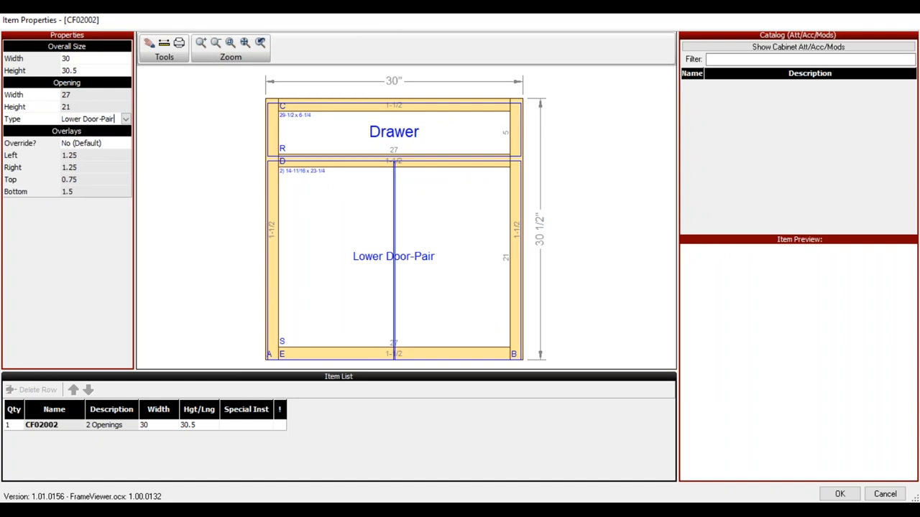
{"action": "mouse_move", "coordinate": [454, 142]}
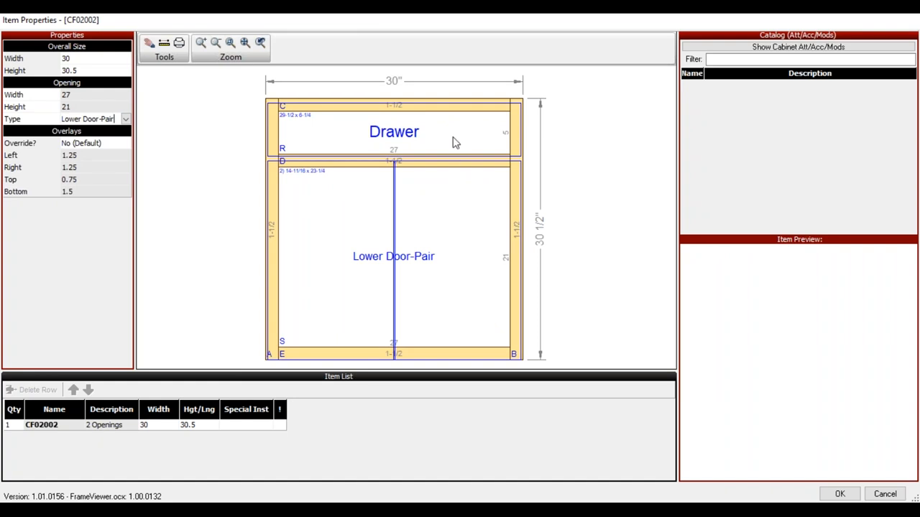
{"action": "mouse_move", "coordinate": [457, 148]}
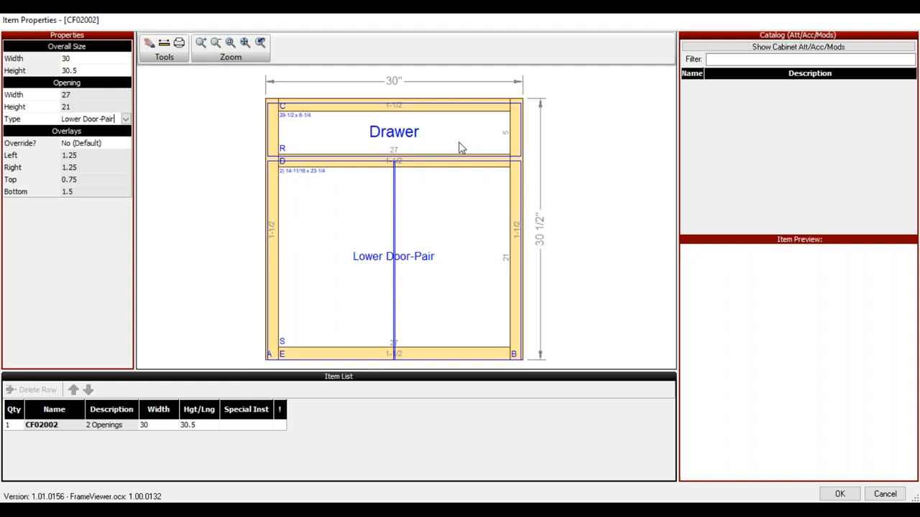
Set CF02002's overall height to 33, giving a 27 by 6 drawer opening
{"action": "triple_click", "coordinate": [69, 68]}
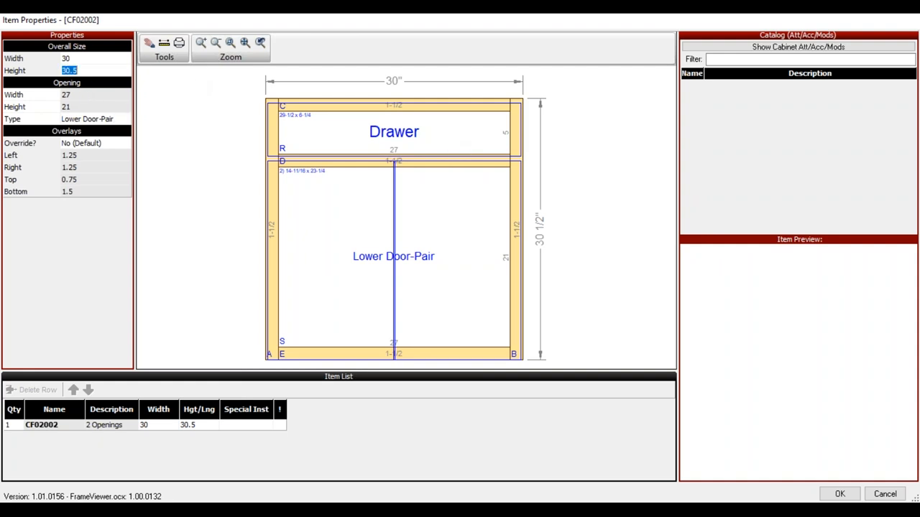
{"action": "type", "text": "33"}
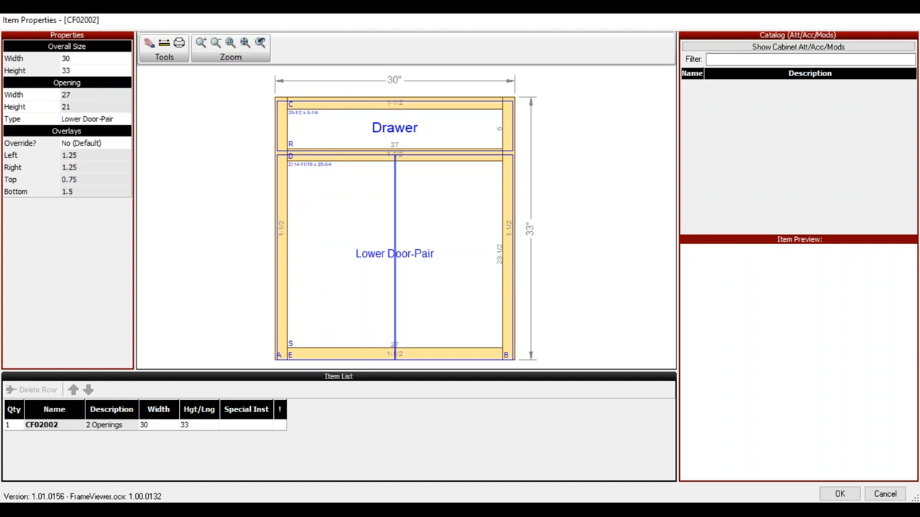
{"action": "mouse_move", "coordinate": [458, 138]}
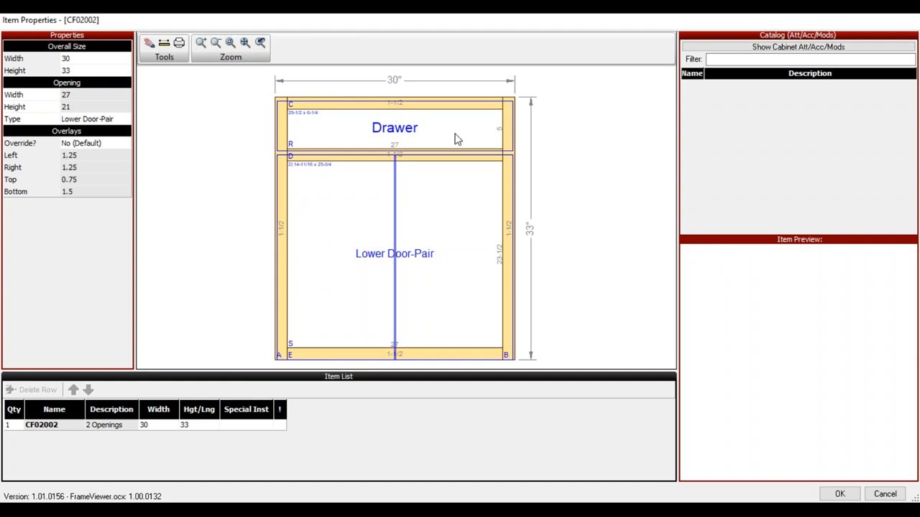
{"action": "left_click", "coordinate": [394, 128]}
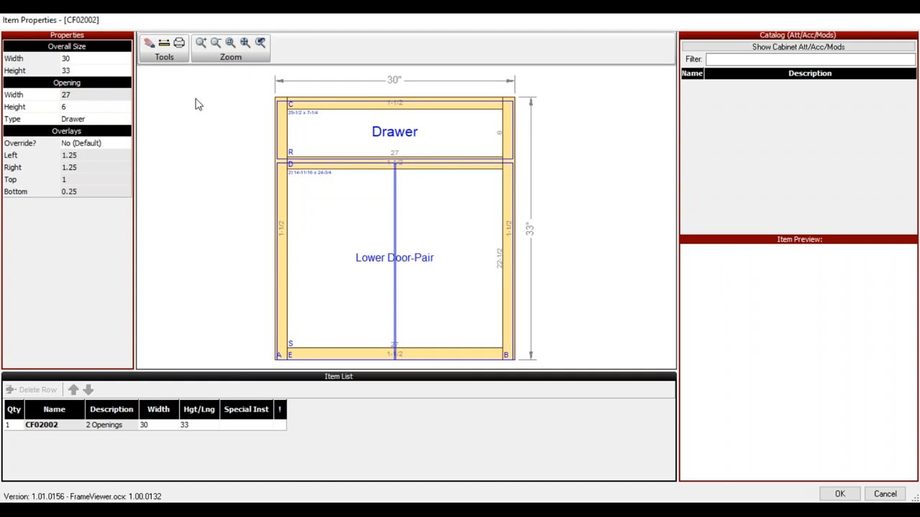
{"action": "mouse_move", "coordinate": [480, 265]}
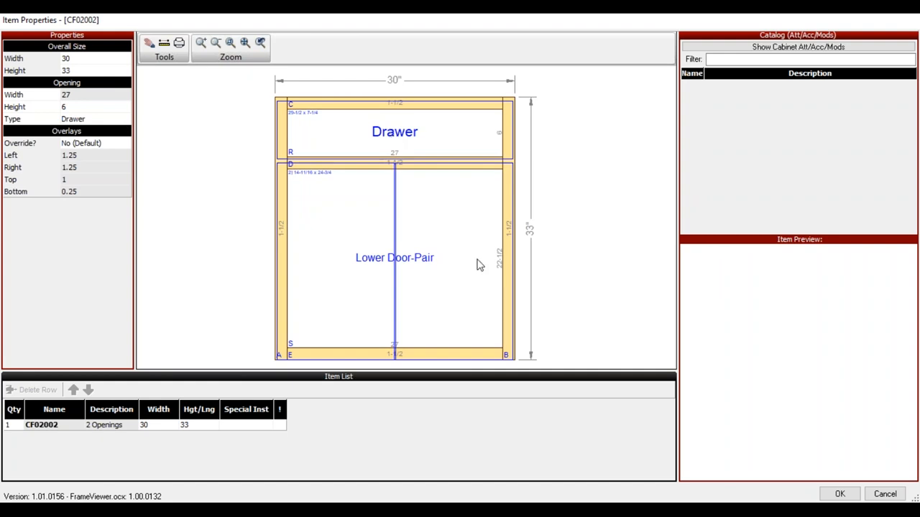
{"action": "mouse_move", "coordinate": [388, 241]}
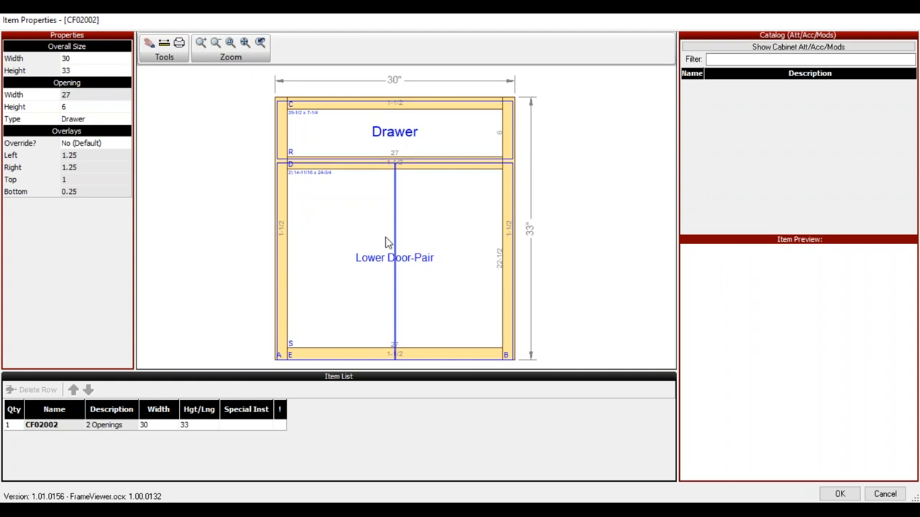
{"action": "mouse_move", "coordinate": [431, 285]}
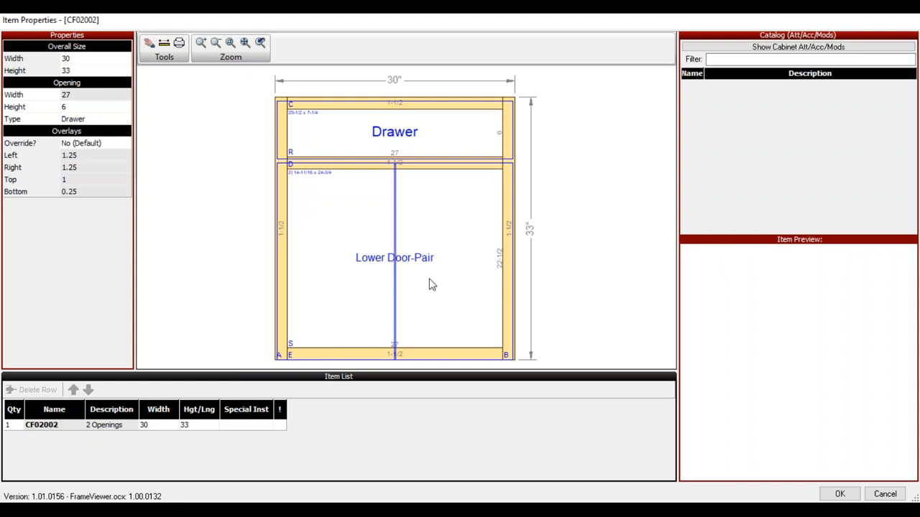
{"action": "mouse_move", "coordinate": [271, 157]}
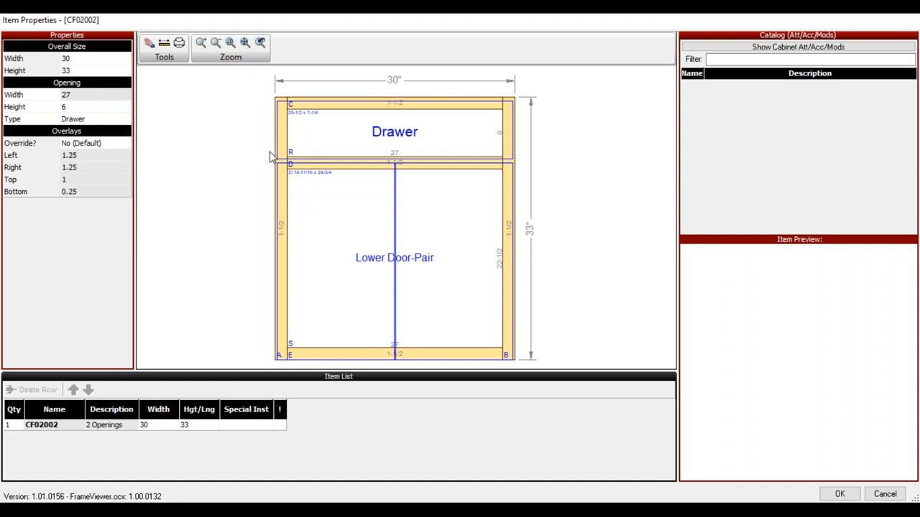
{"action": "mouse_move", "coordinate": [261, 157]}
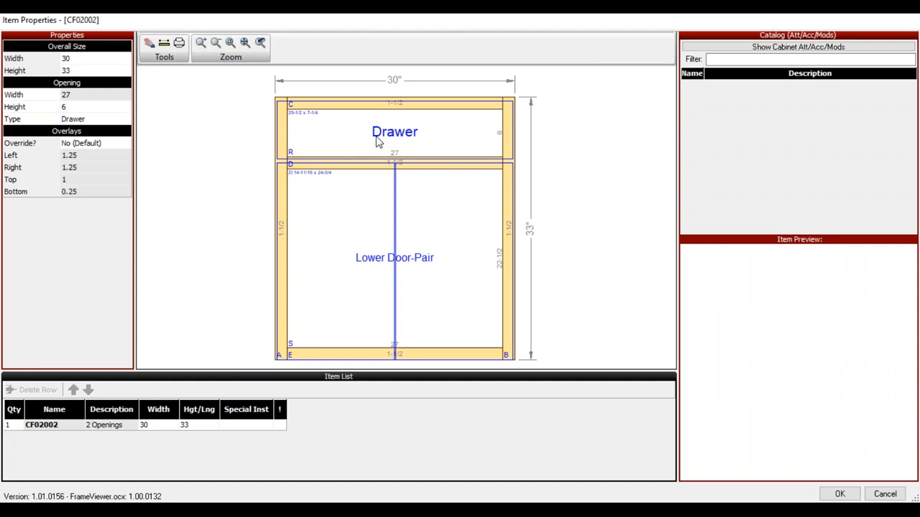
Keep the drawer opening's overlays at No (Default) and set the overall width to 34
{"action": "left_click", "coordinate": [393, 132]}
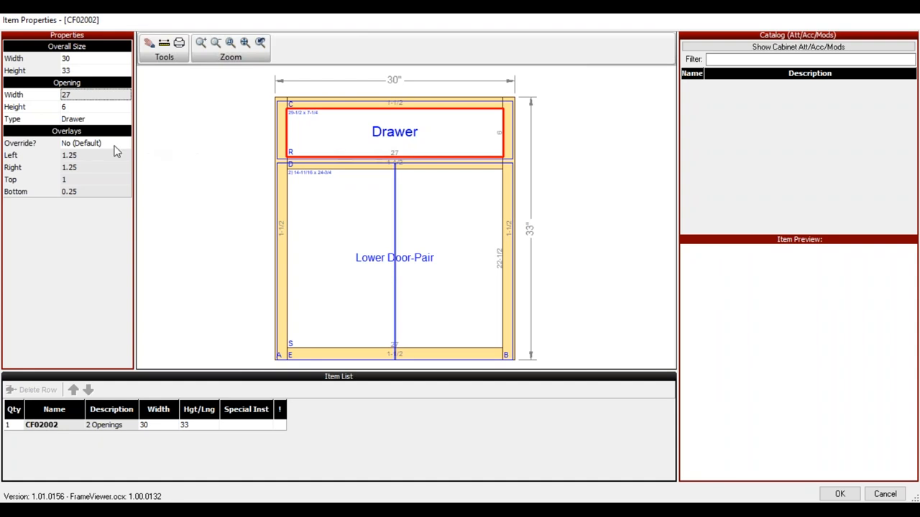
{"action": "left_click", "coordinate": [126, 144]}
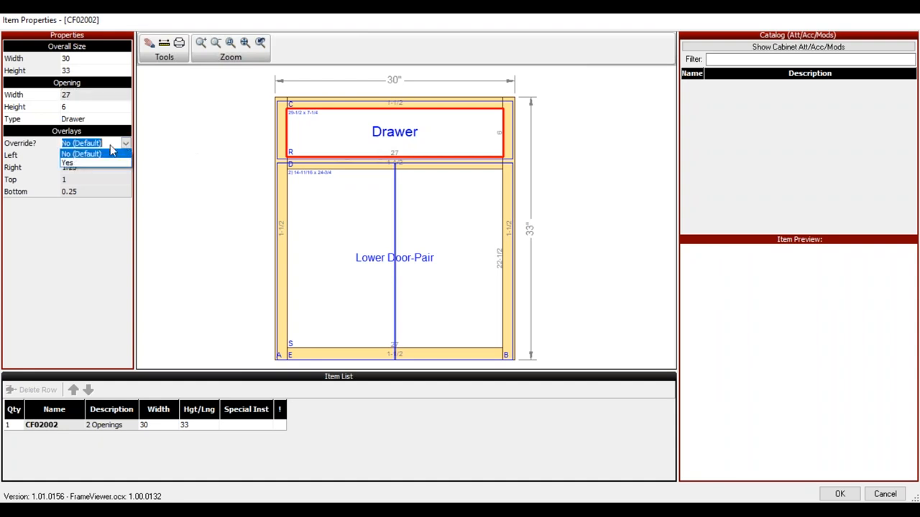
{"action": "left_click", "coordinate": [66, 162]}
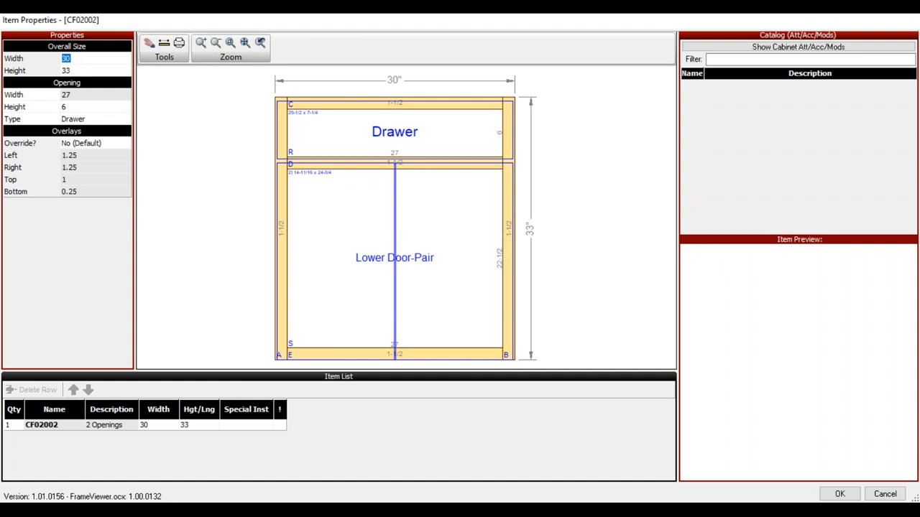
{"action": "type", "text": "34"}
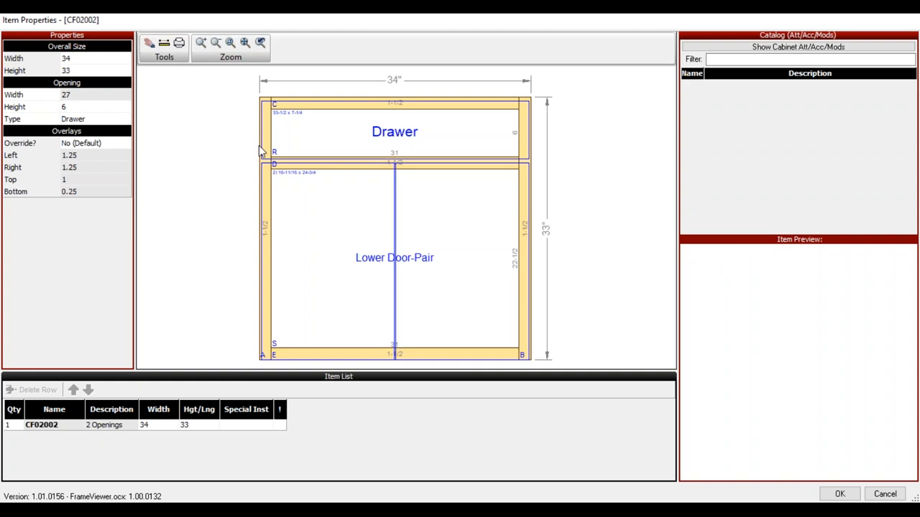
{"action": "mouse_move", "coordinate": [92, 64]}
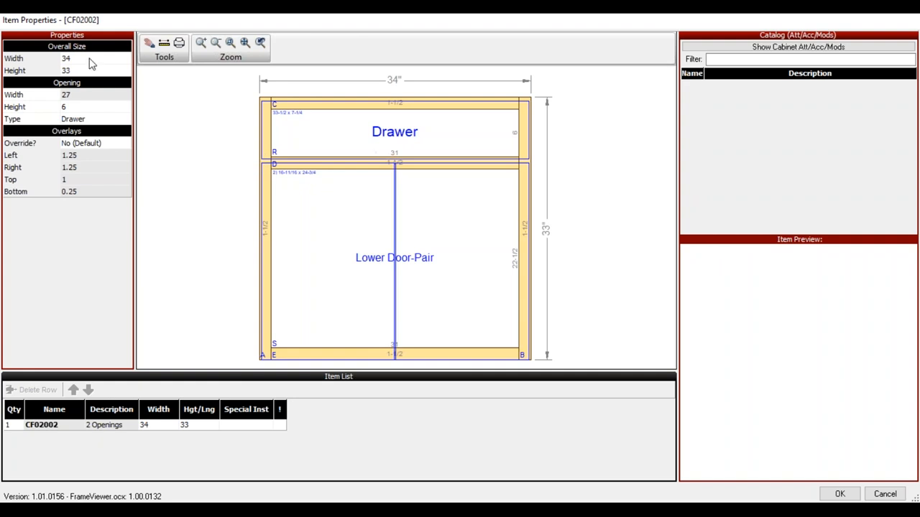
{"action": "mouse_move", "coordinate": [442, 204]}
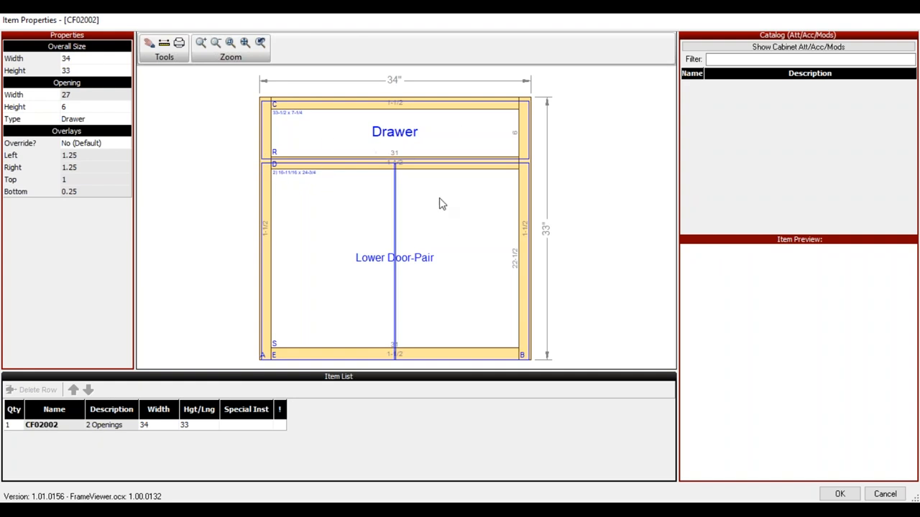
{"action": "mouse_move", "coordinate": [274, 106]}
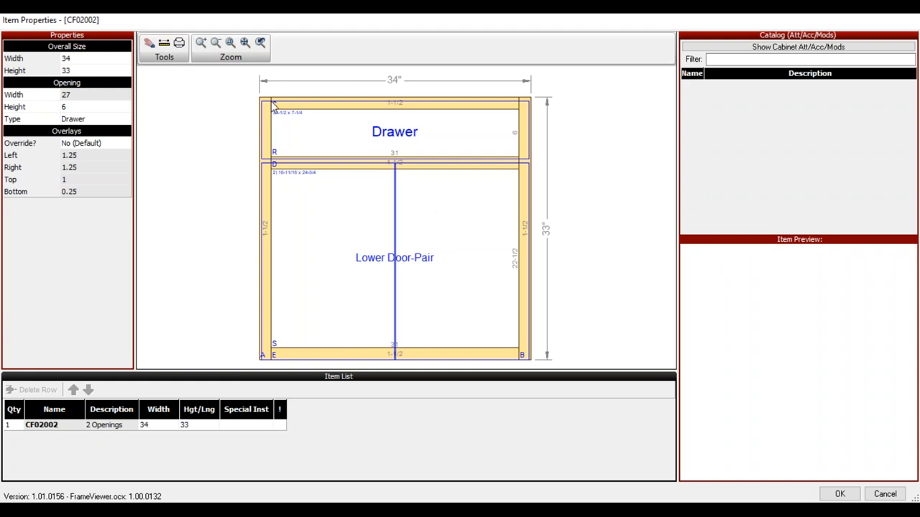
{"action": "mouse_move", "coordinate": [178, 43]}
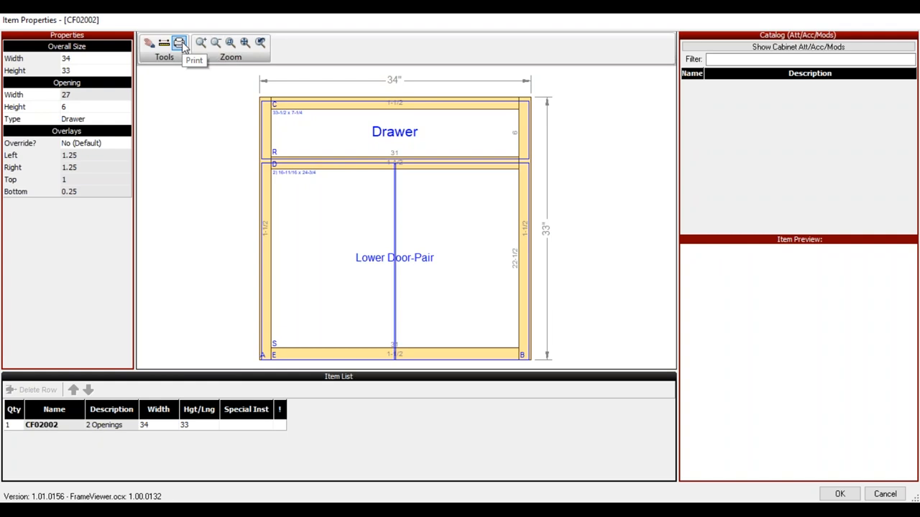
{"action": "mouse_move", "coordinate": [179, 43]}
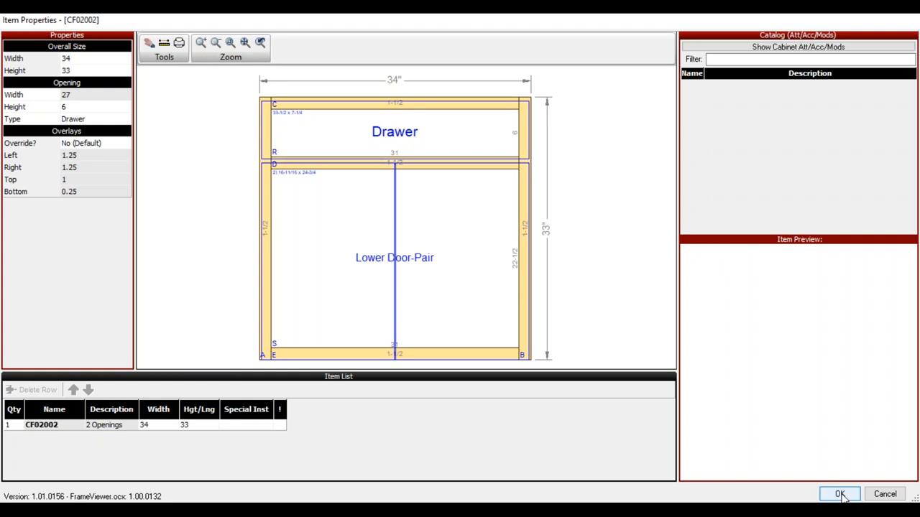
Apply CF02002 at 34 by 33 and view the order's Doors (3) section
{"action": "left_click", "coordinate": [840, 494]}
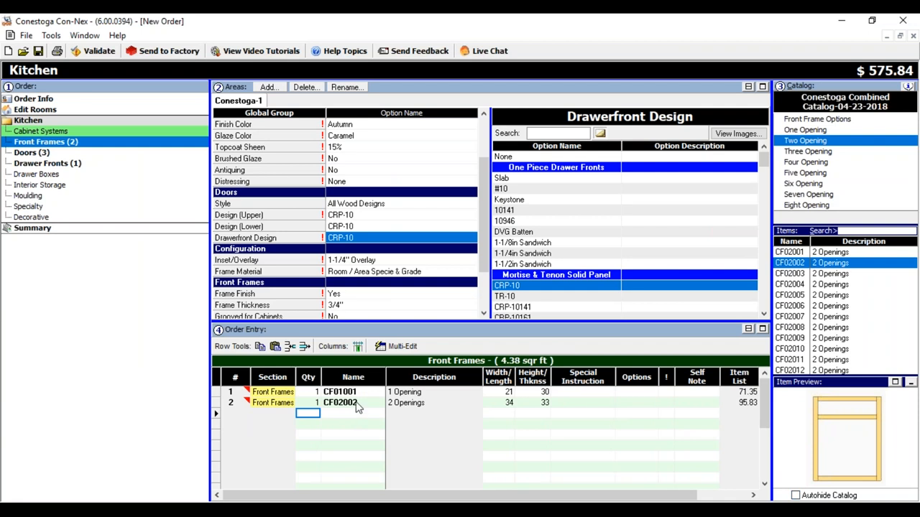
{"action": "mouse_move", "coordinate": [328, 408]}
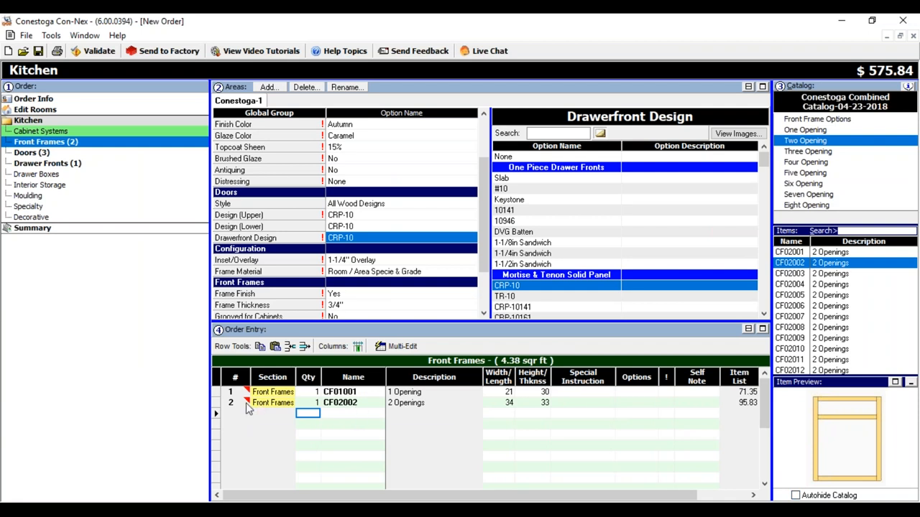
{"action": "mouse_move", "coordinate": [273, 396]}
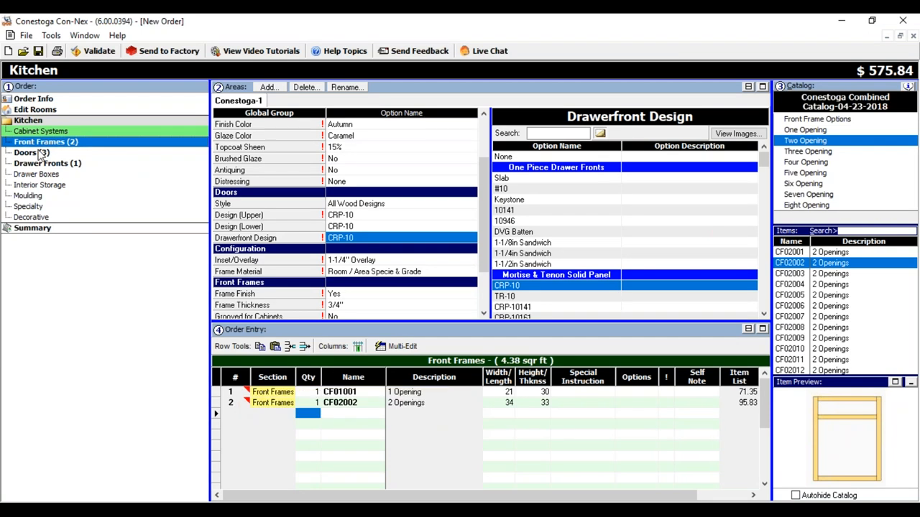
{"action": "left_click", "coordinate": [26, 152]}
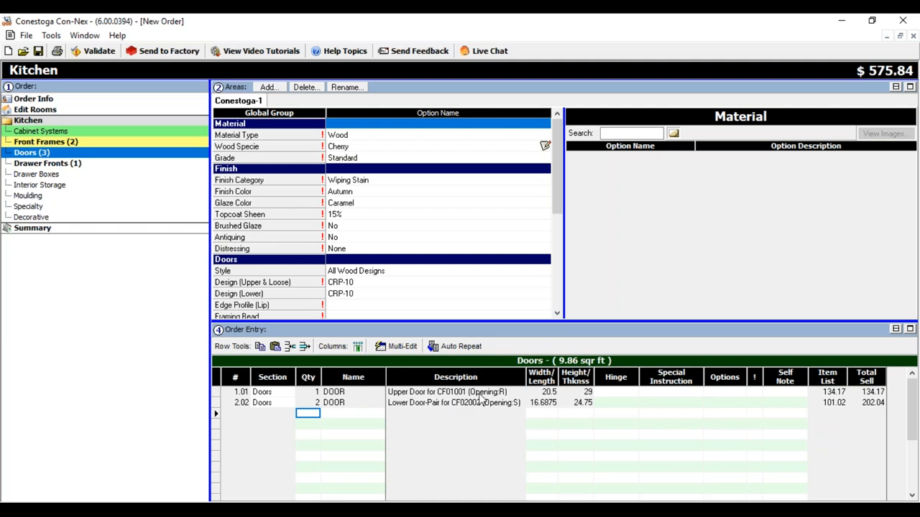
{"action": "mouse_move", "coordinate": [434, 409]}
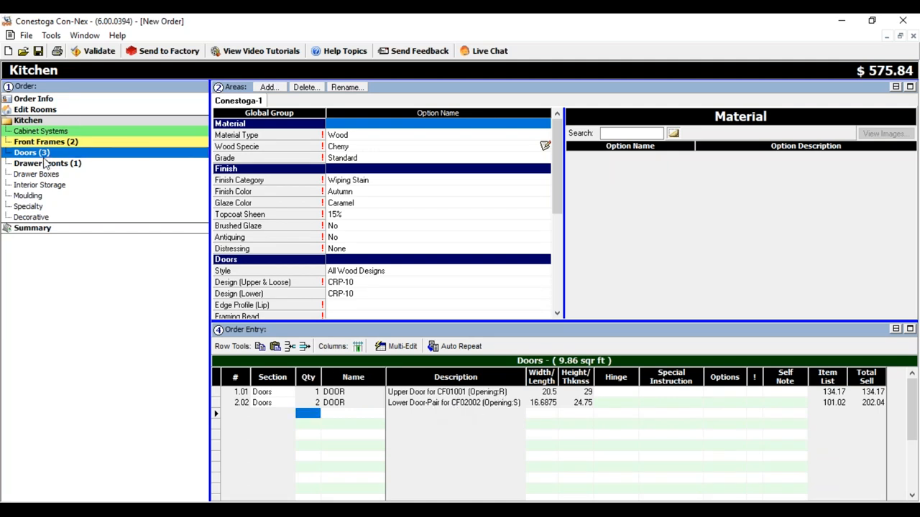
View the Drawer Fronts section showing CF02002's 33.5 by 7.25 front at $72.45
{"action": "left_click", "coordinate": [47, 164]}
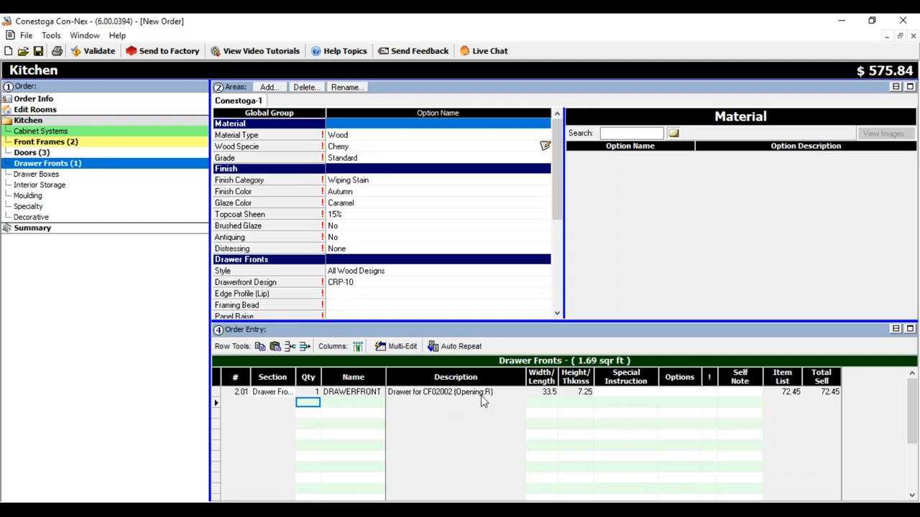
{"action": "mouse_move", "coordinate": [578, 400]}
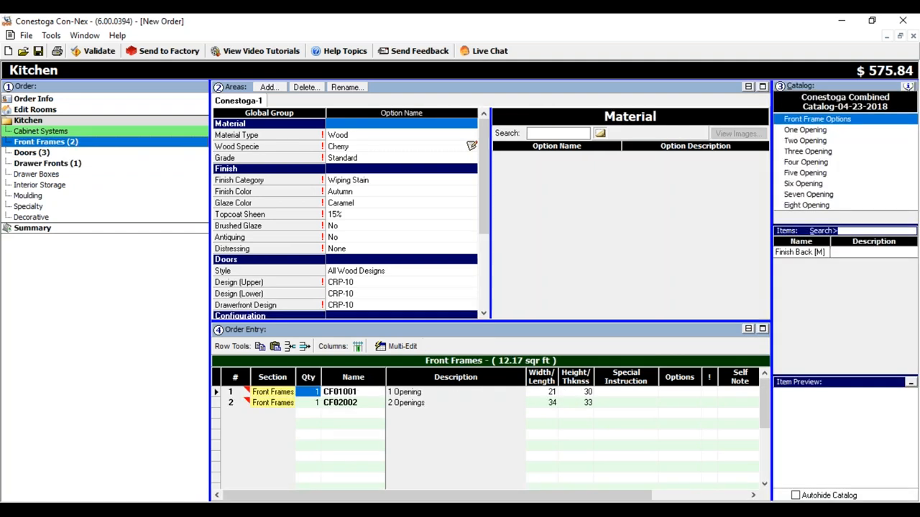
{"action": "mouse_move", "coordinate": [503, 207]}
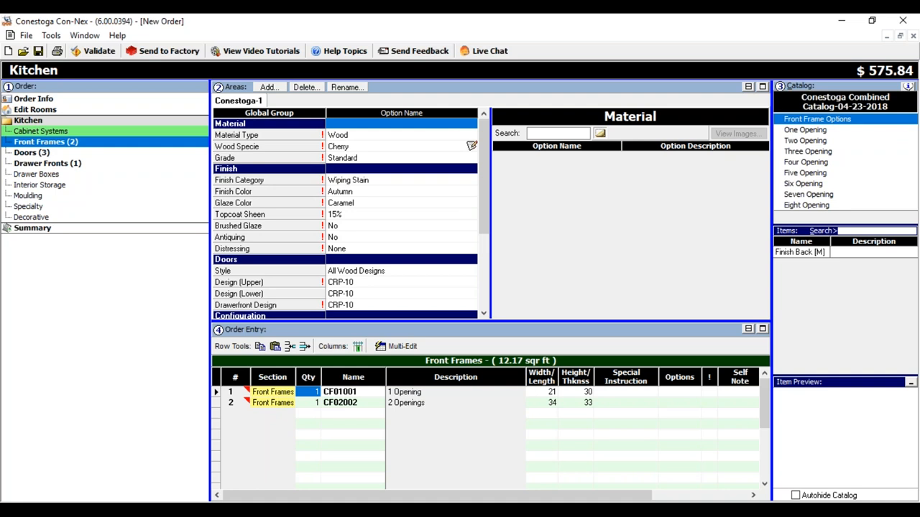
Scroll the option grid to Configuration and set Inset/Overlay to Inset-1/4" Beaded
{"action": "scroll", "scroll_direction": "down", "scroll_amount": 3}
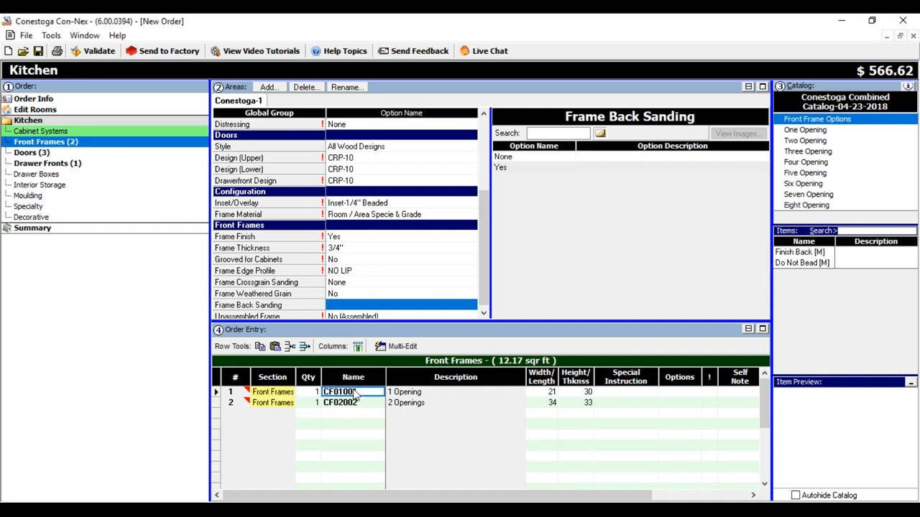
Set CF01001's upper door opening Overlays Override? back to No (Default)
{"action": "double_click", "coordinate": [339, 390]}
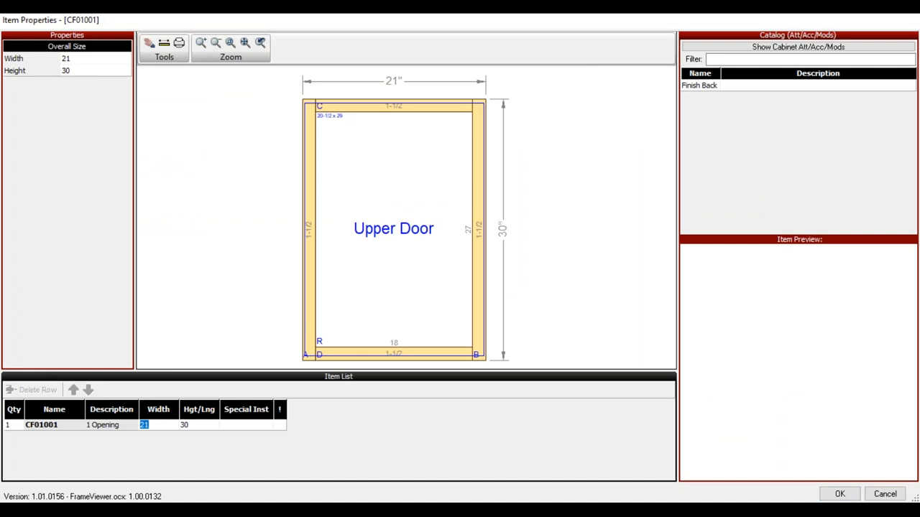
{"action": "mouse_move", "coordinate": [256, 158]}
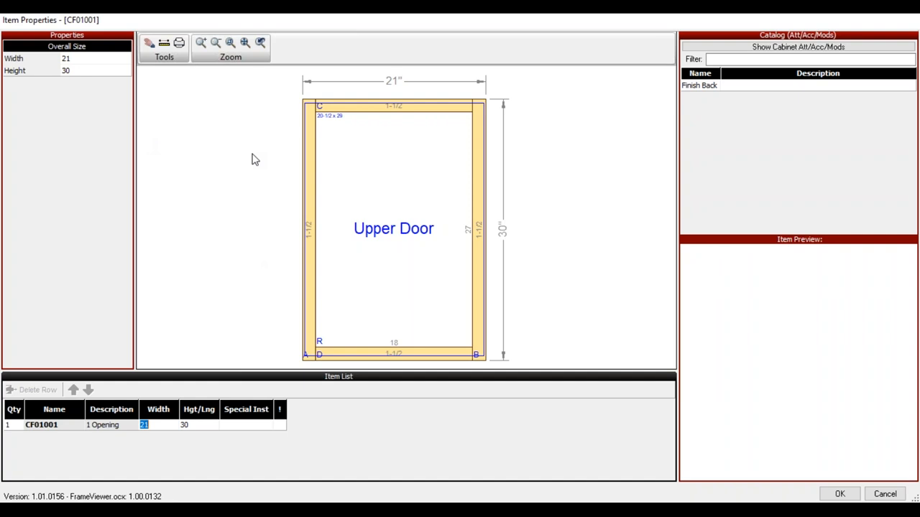
{"action": "left_click", "coordinate": [394, 228]}
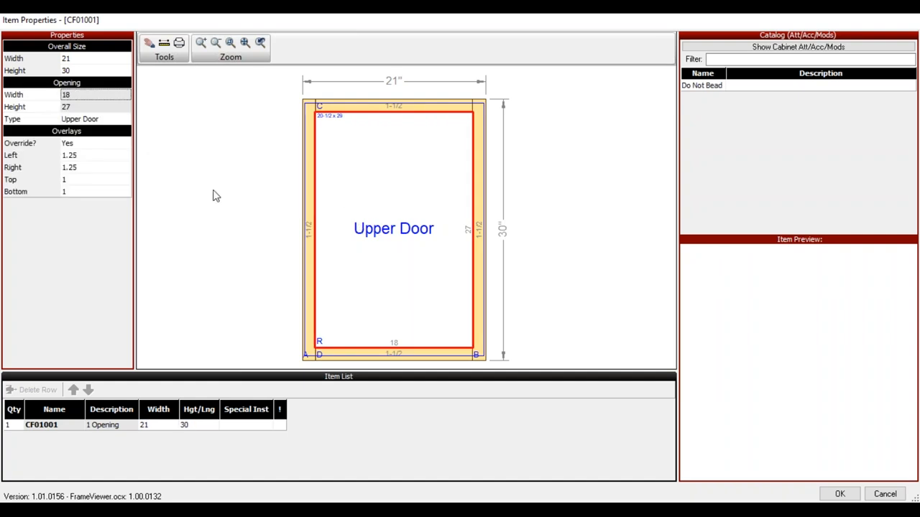
{"action": "left_click", "coordinate": [126, 143]}
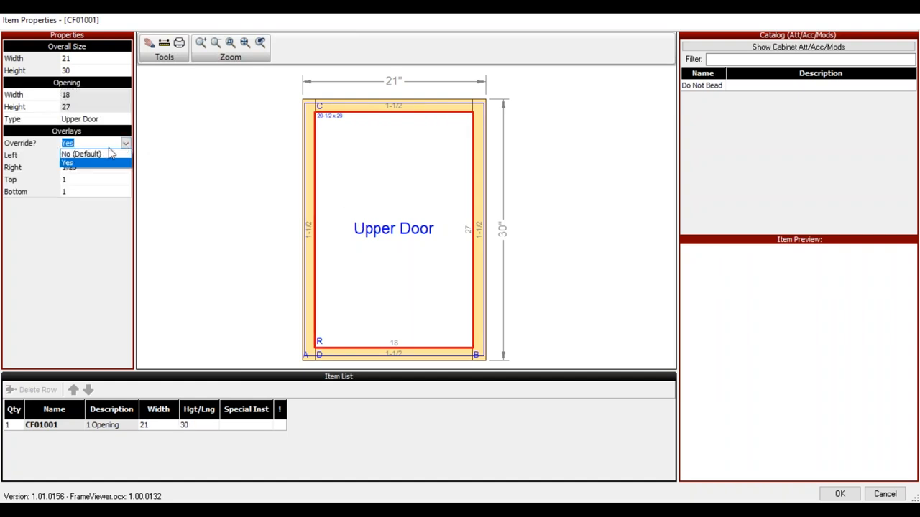
{"action": "left_click", "coordinate": [81, 154]}
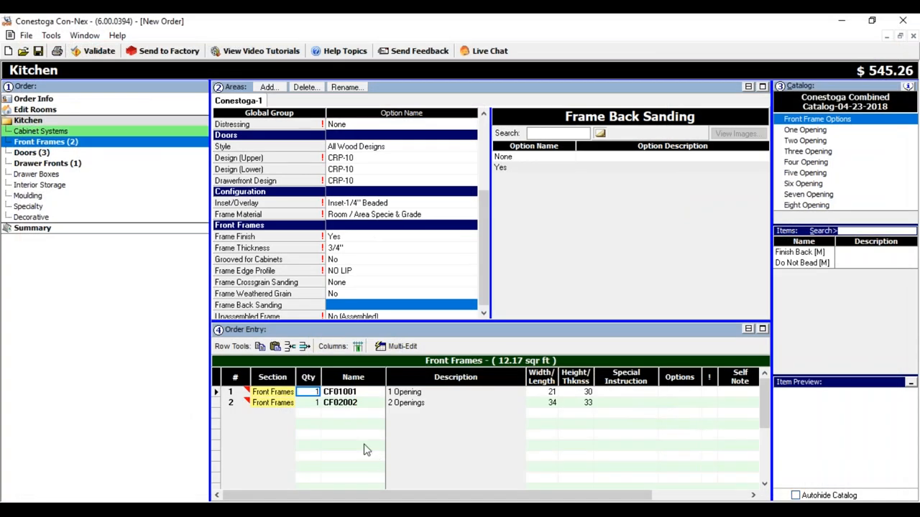
{"action": "left_click", "coordinate": [352, 445]}
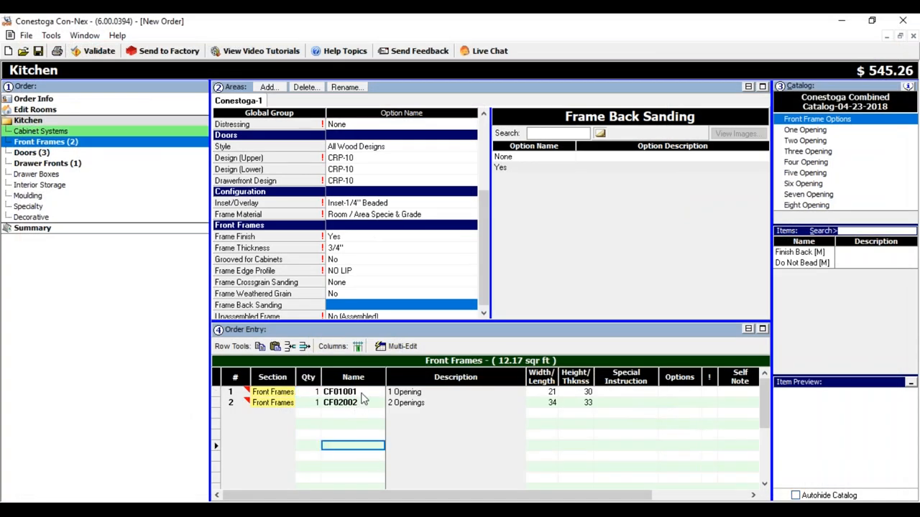
{"action": "left_click", "coordinate": [353, 391]}
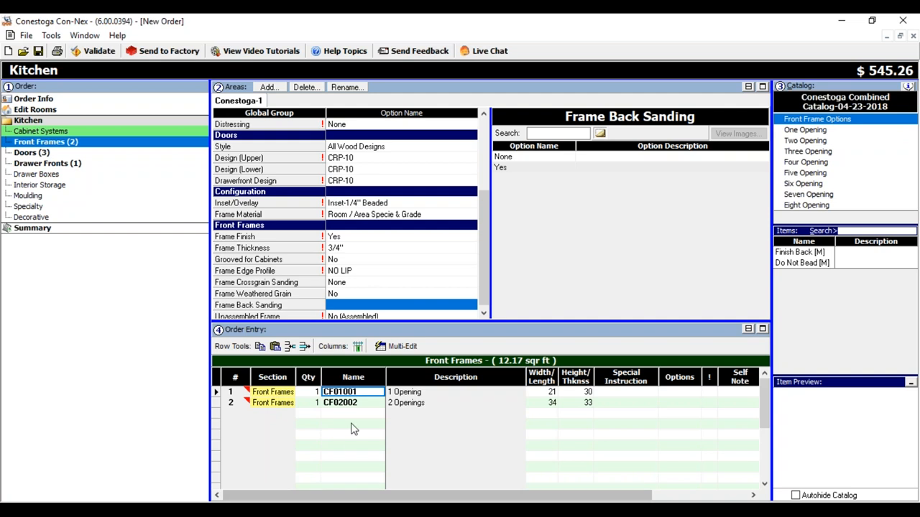
Check CF01001's upper door now shows -0.09375 inset overlays on all sides, then close it
{"action": "double_click", "coordinate": [340, 391]}
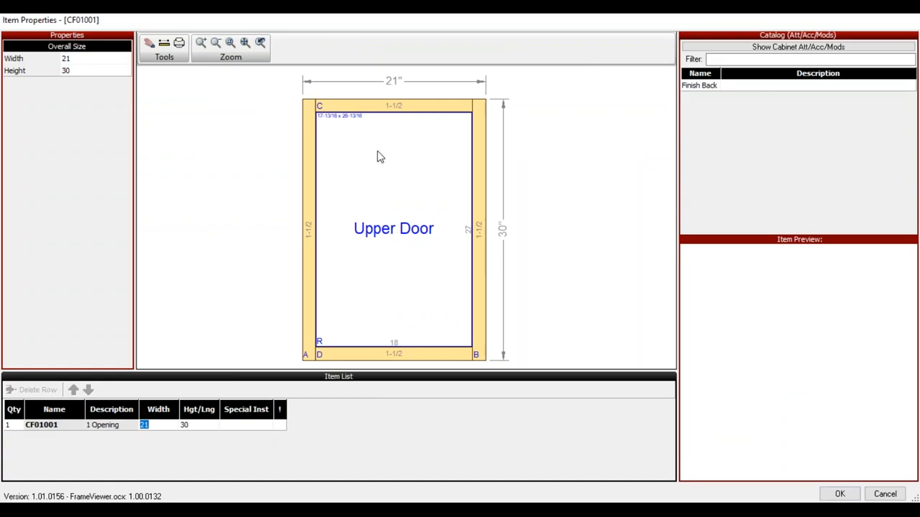
{"action": "mouse_move", "coordinate": [397, 173]}
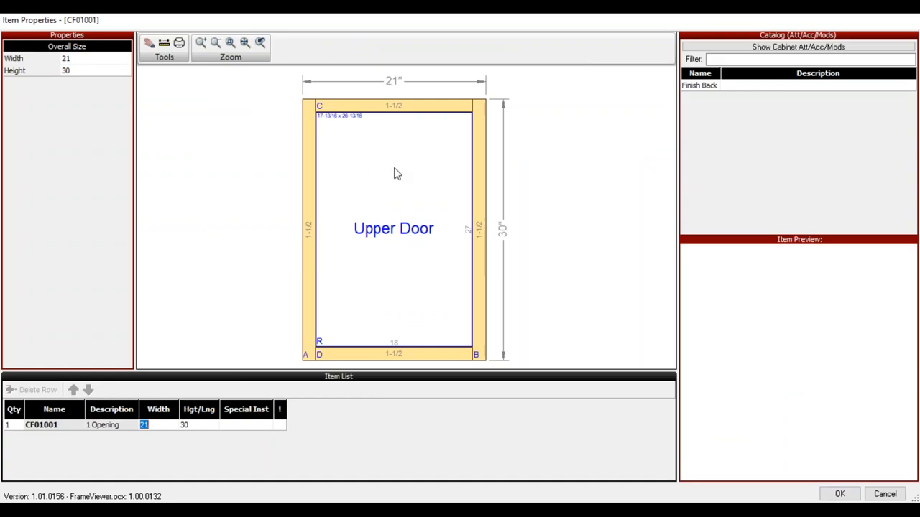
{"action": "left_click", "coordinate": [394, 229]}
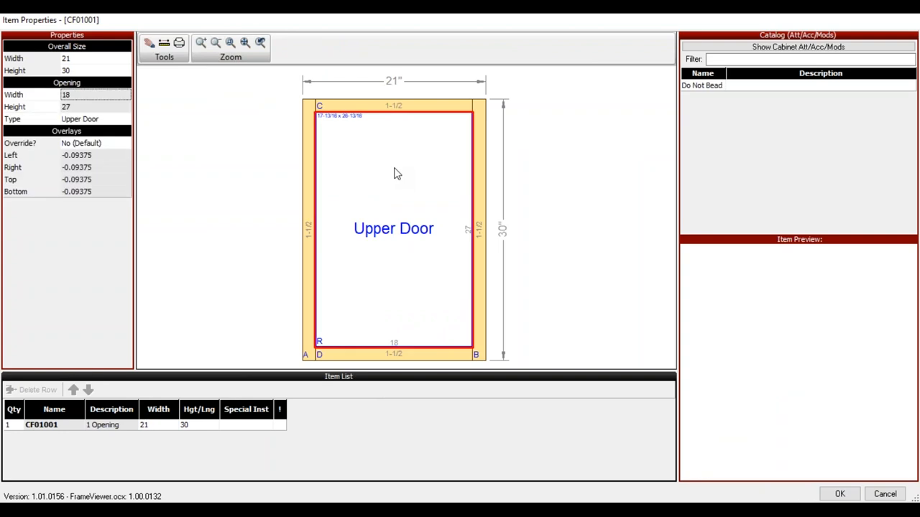
{"action": "mouse_move", "coordinate": [115, 160]}
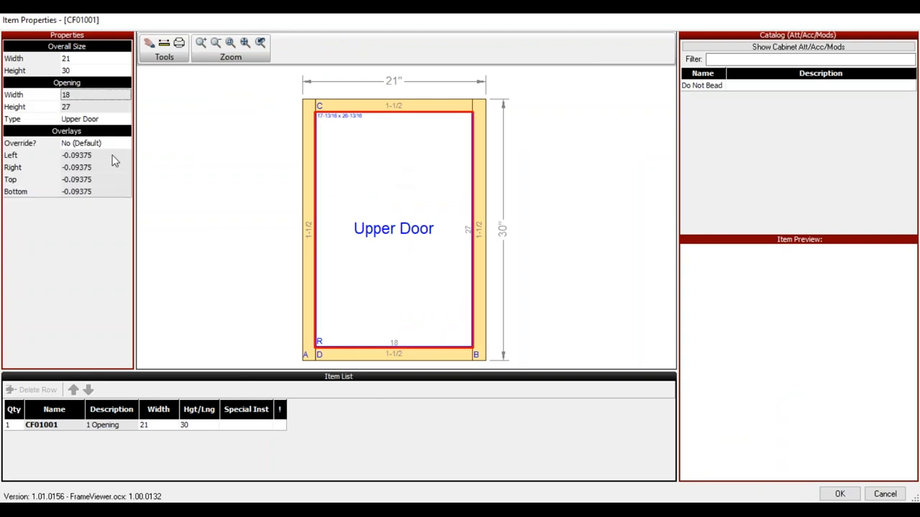
{"action": "mouse_move", "coordinate": [911, 460]}
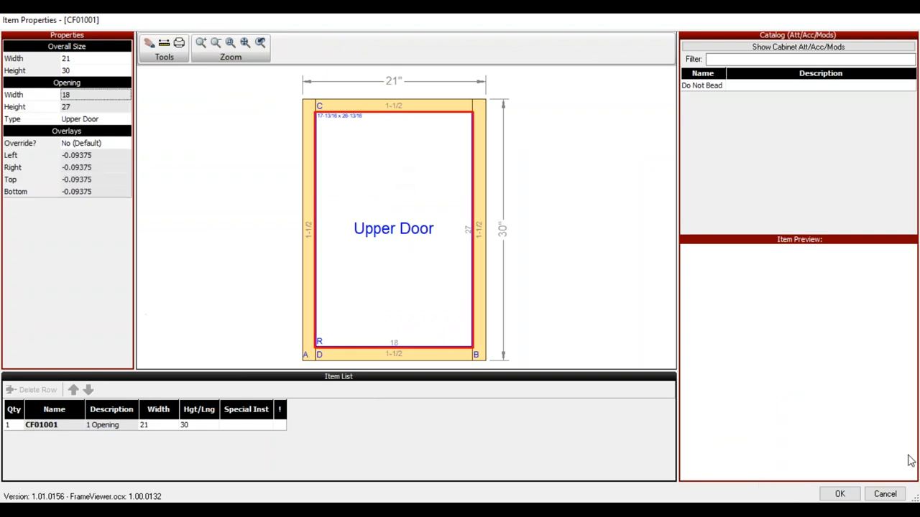
{"action": "left_click", "coordinate": [840, 495]}
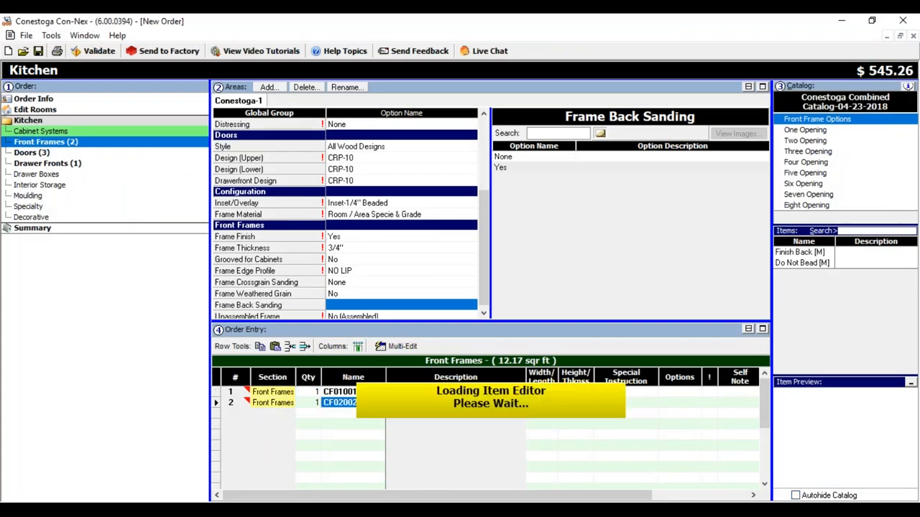
Change CF02002's lower door-pair opening Type to Open and select the new opening
{"action": "double_click", "coordinate": [339, 402]}
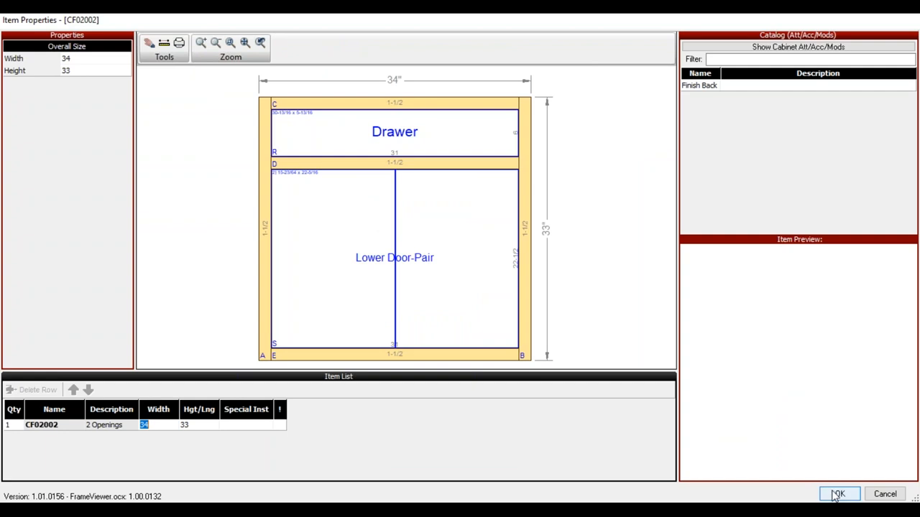
{"action": "left_click", "coordinate": [394, 257]}
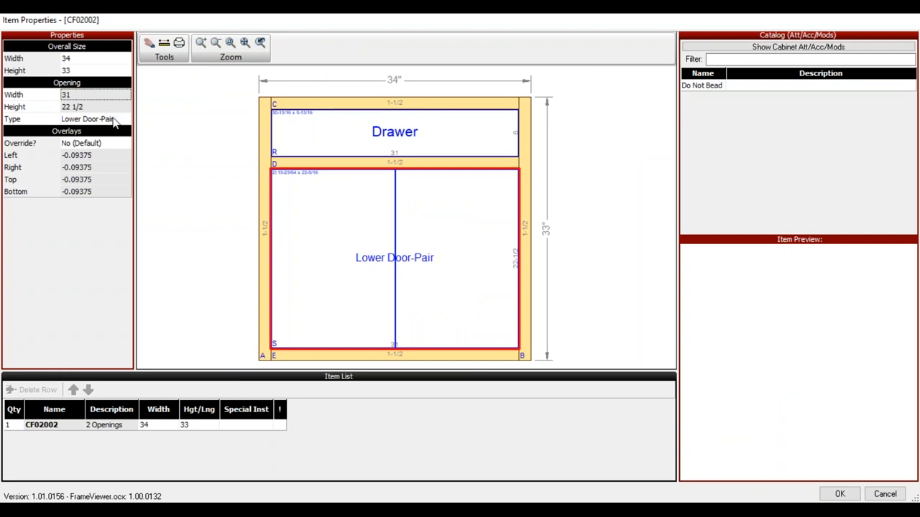
{"action": "left_click", "coordinate": [127, 118]}
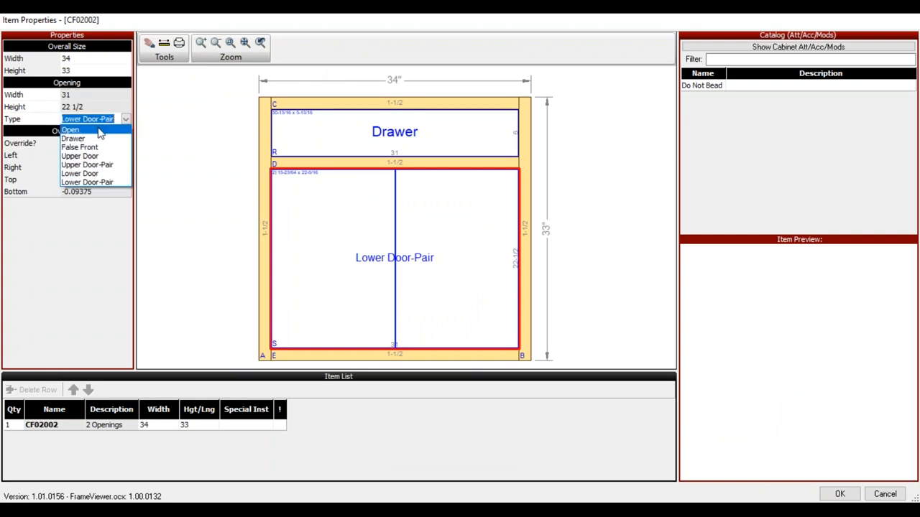
{"action": "left_click", "coordinate": [69, 129]}
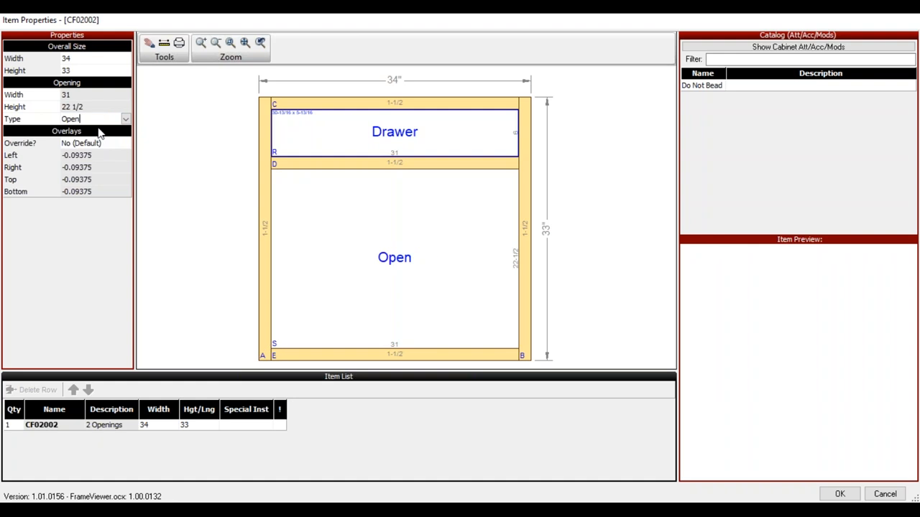
{"action": "mouse_move", "coordinate": [403, 249]}
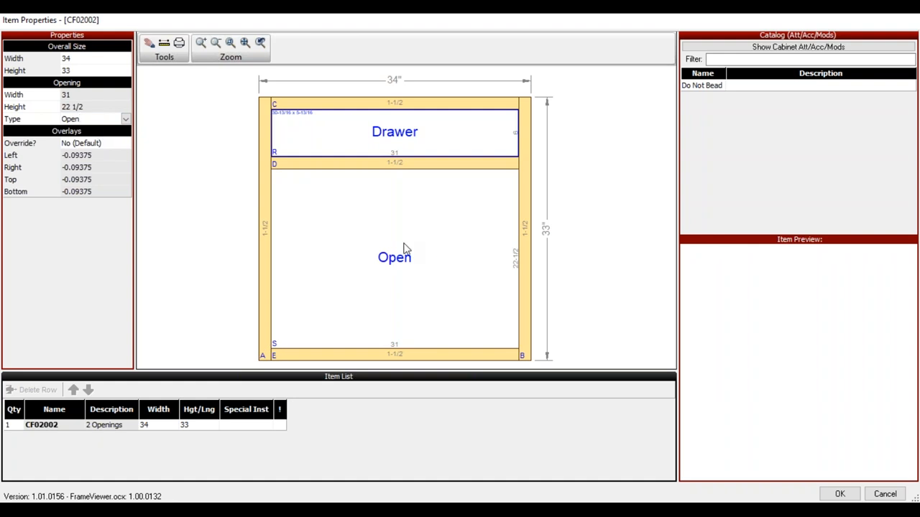
{"action": "left_click", "coordinate": [394, 257]}
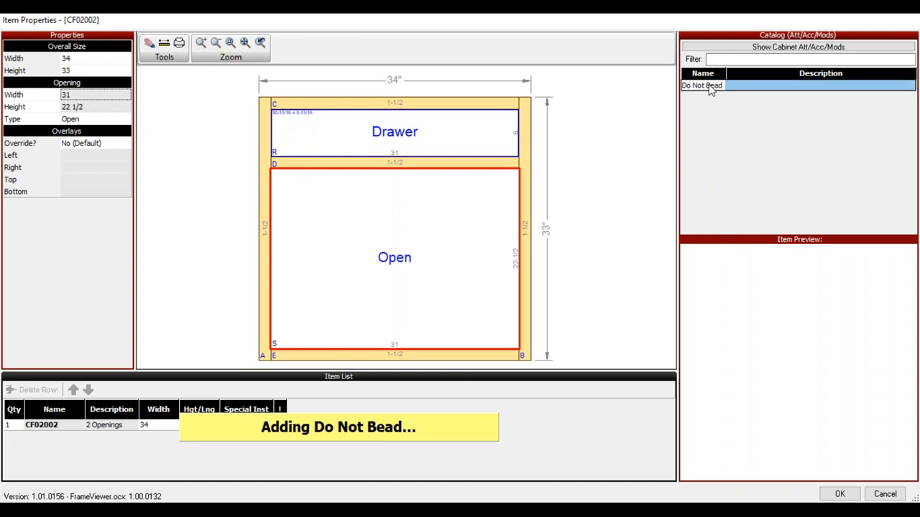
Add Do Not Bead to CF02002's open opening and save the frame to the order
{"action": "double_click", "coordinate": [701, 86]}
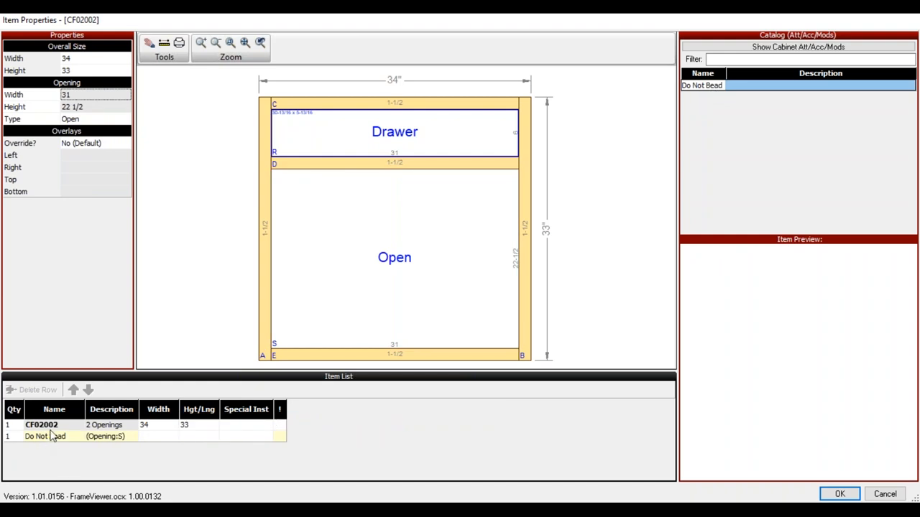
{"action": "left_click", "coordinate": [839, 494]}
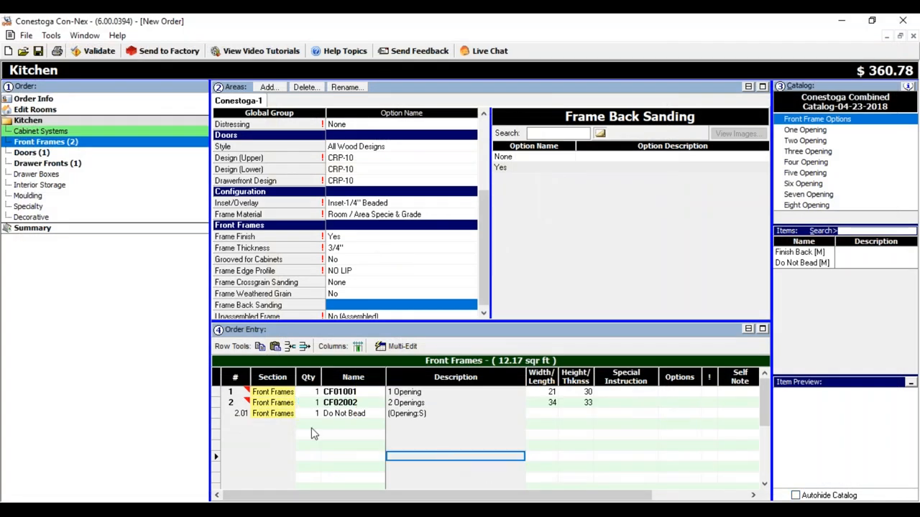
{"action": "mouse_move", "coordinate": [342, 411]}
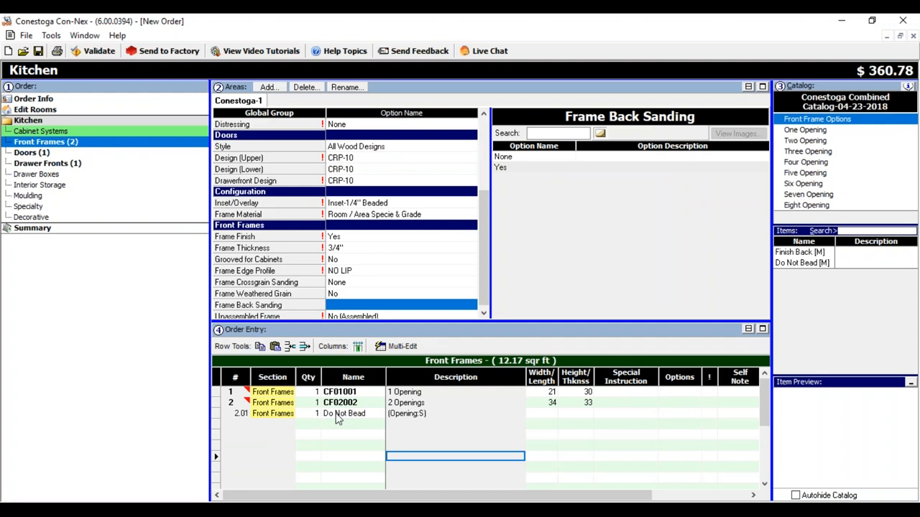
{"action": "mouse_move", "coordinate": [423, 422]}
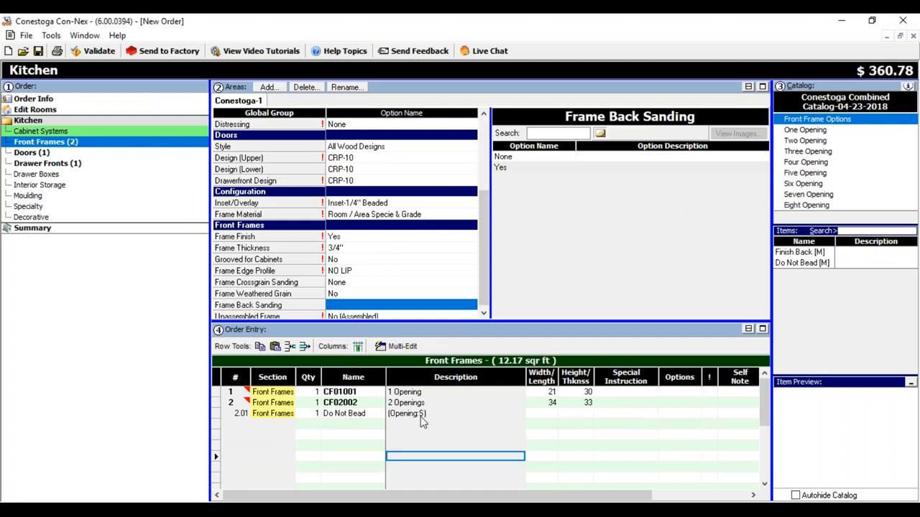
{"action": "mouse_move", "coordinate": [247, 395]}
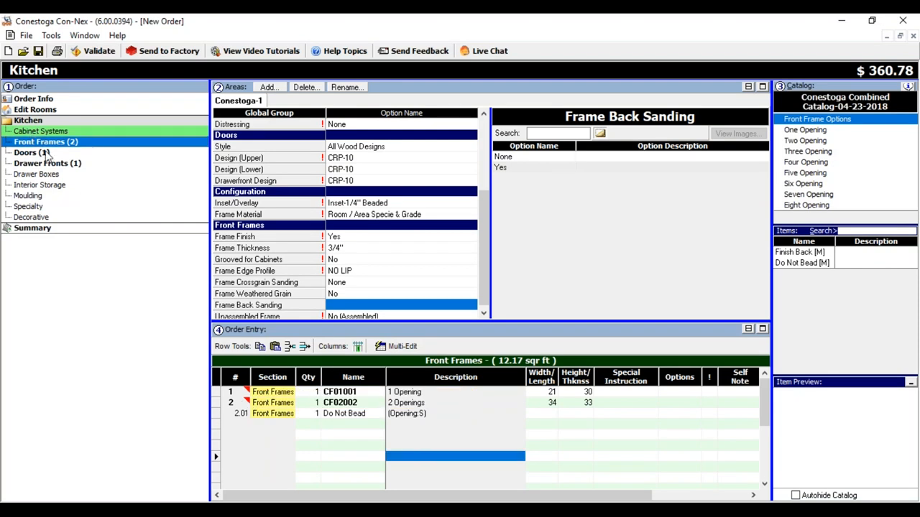
{"action": "left_click", "coordinate": [30, 153]}
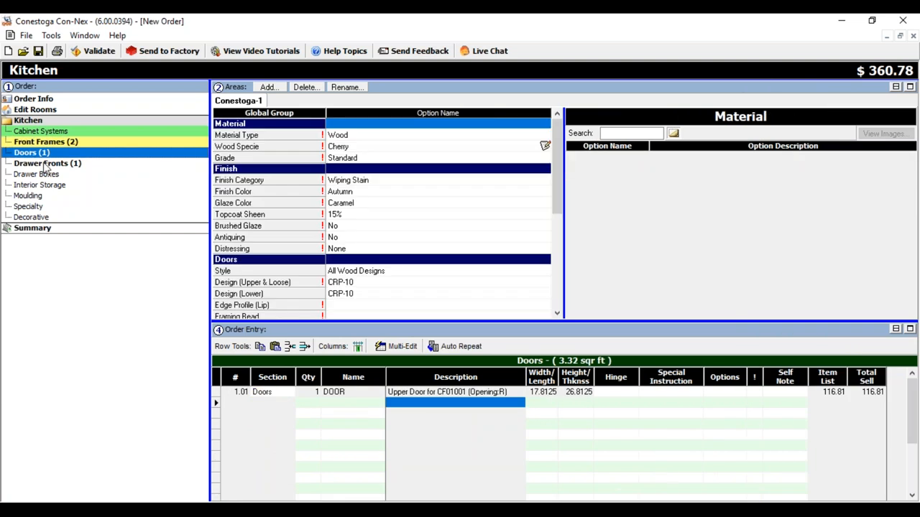
{"action": "left_click", "coordinate": [47, 164]}
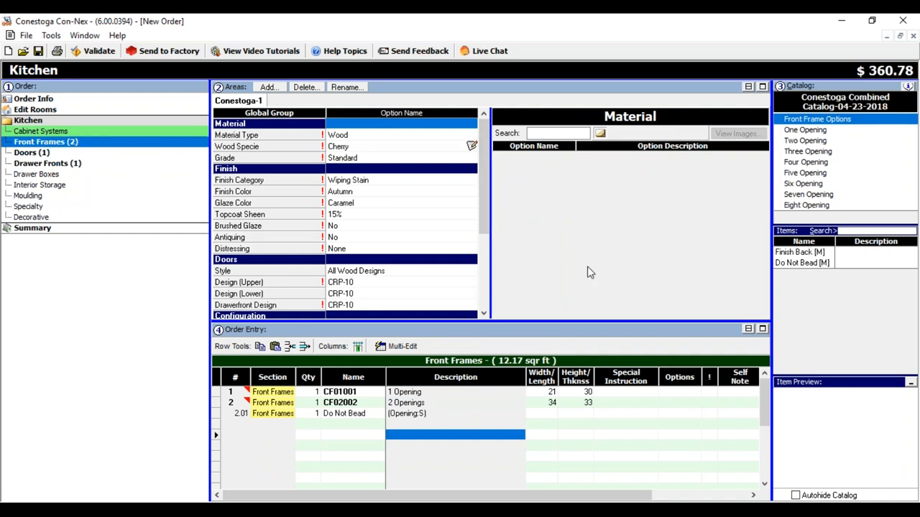
{"action": "left_click", "coordinate": [354, 424]}
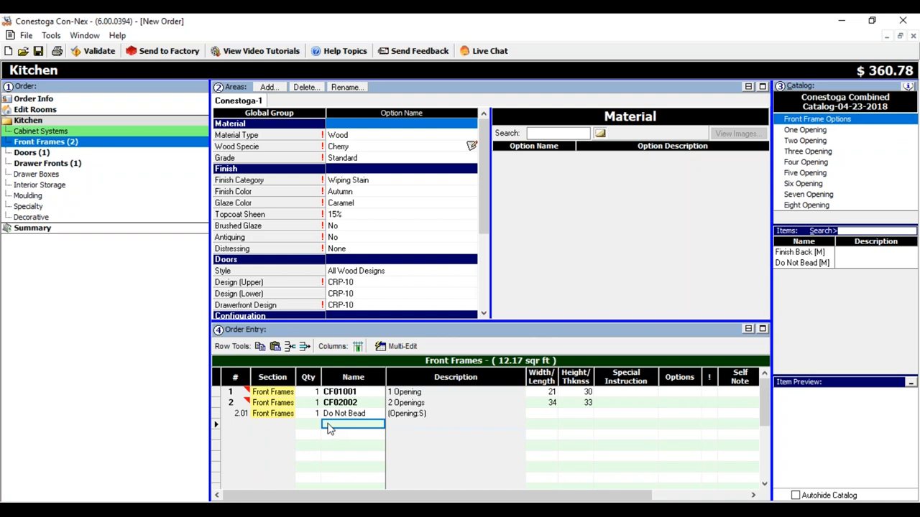